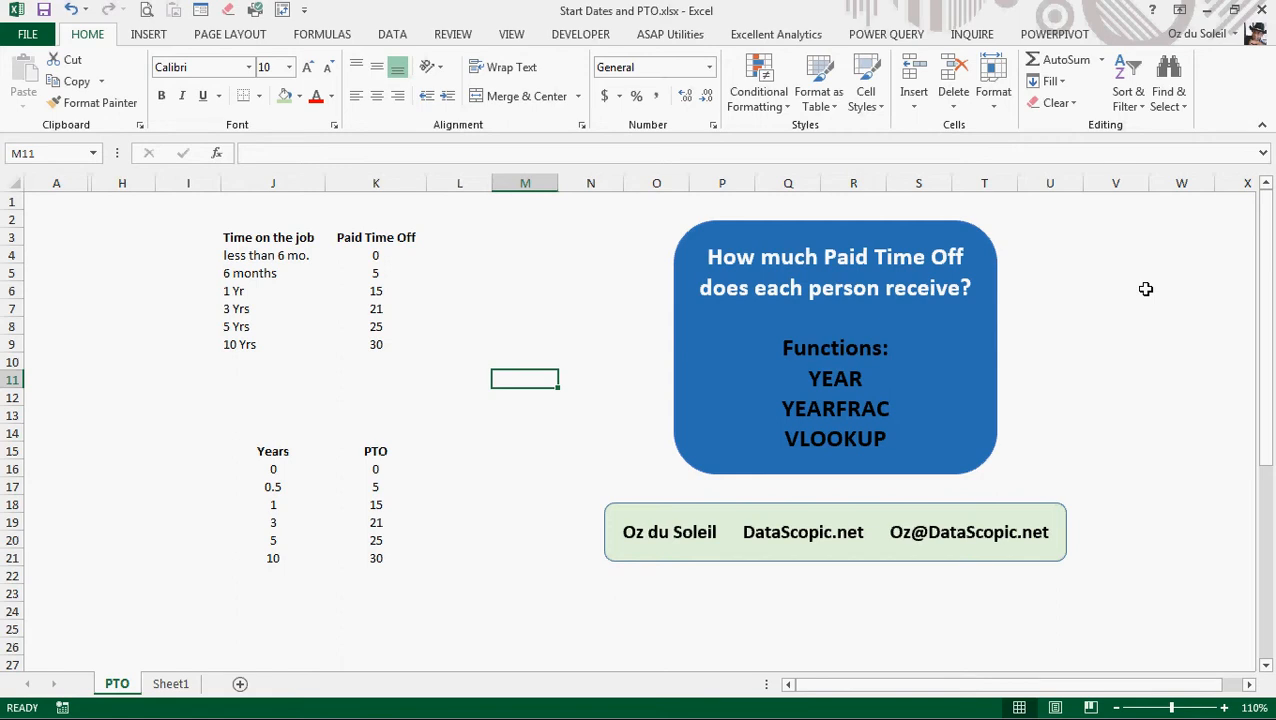
Unhide the hidden columns between A and H on the PTO sheet
click(1181, 628)
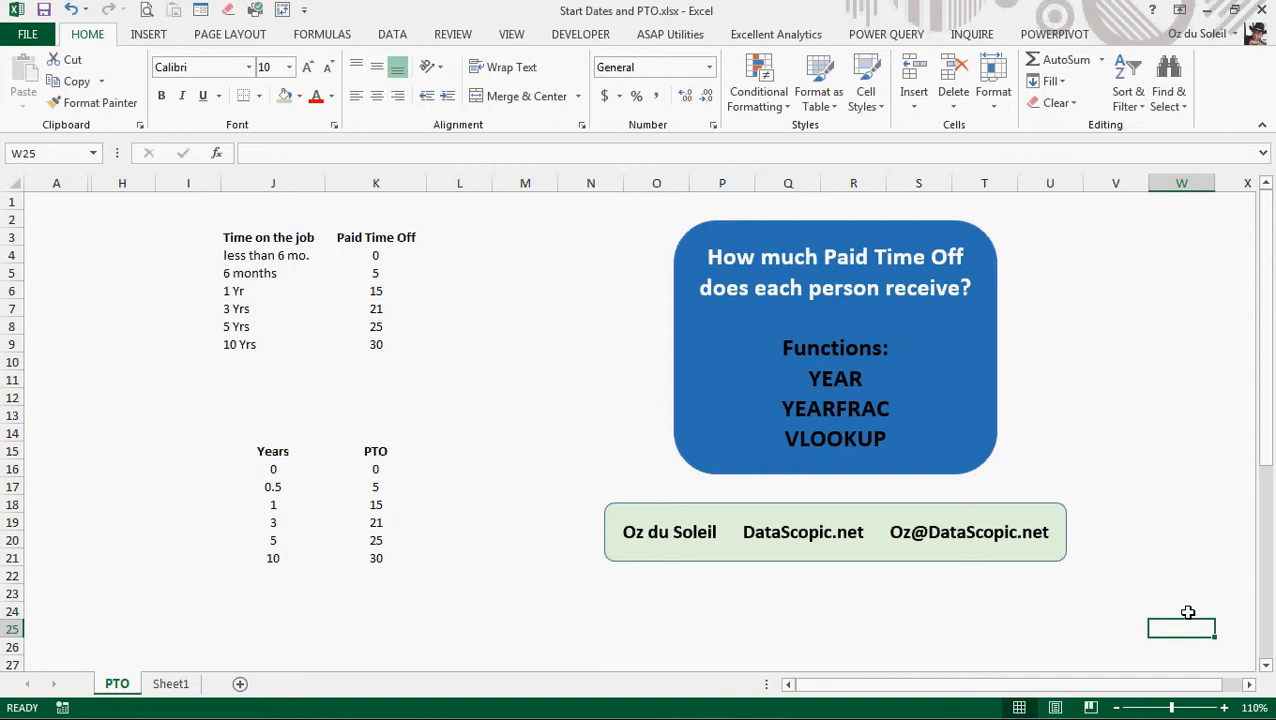
mouse_move(1042, 446)
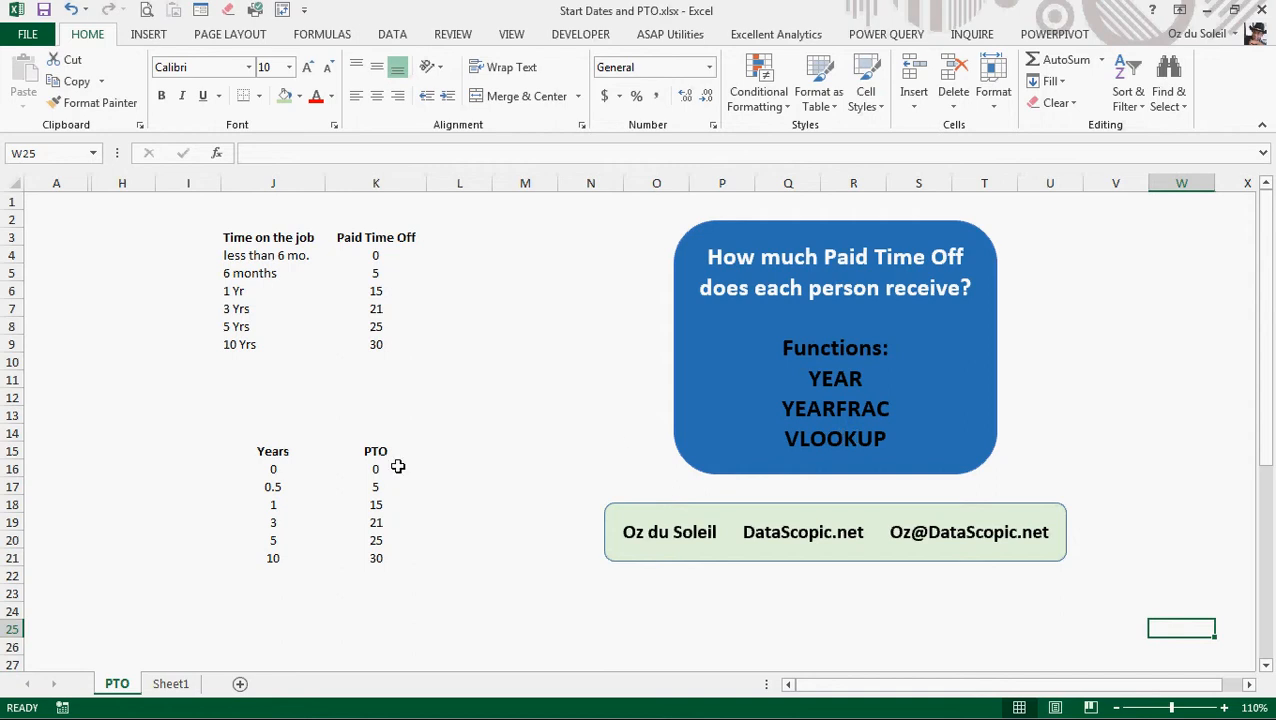
mouse_move(226, 263)
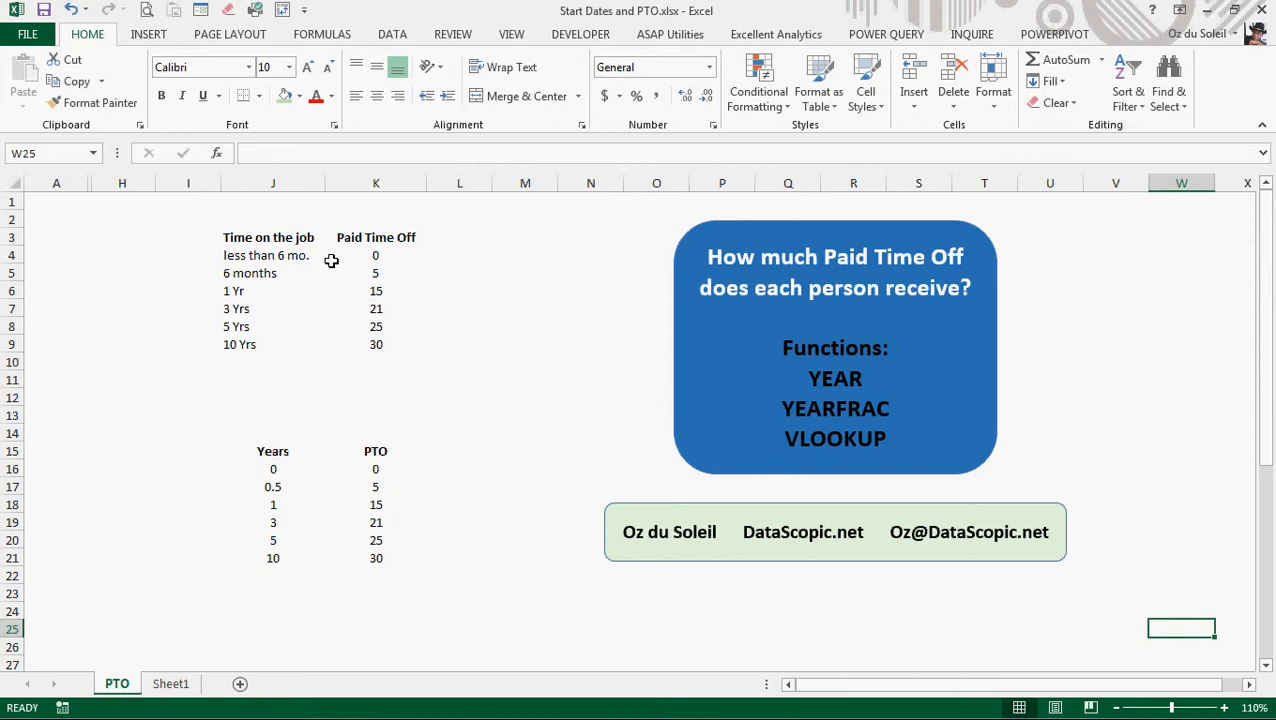
mouse_move(338, 255)
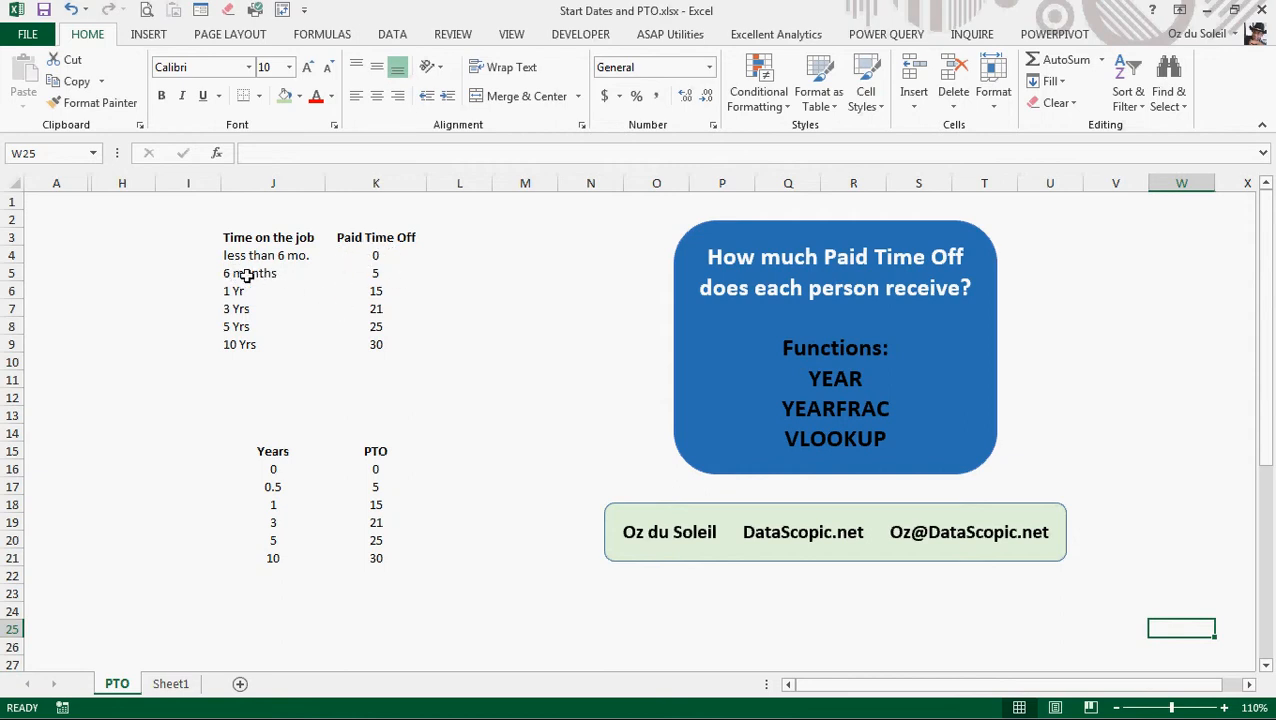
mouse_move(224, 291)
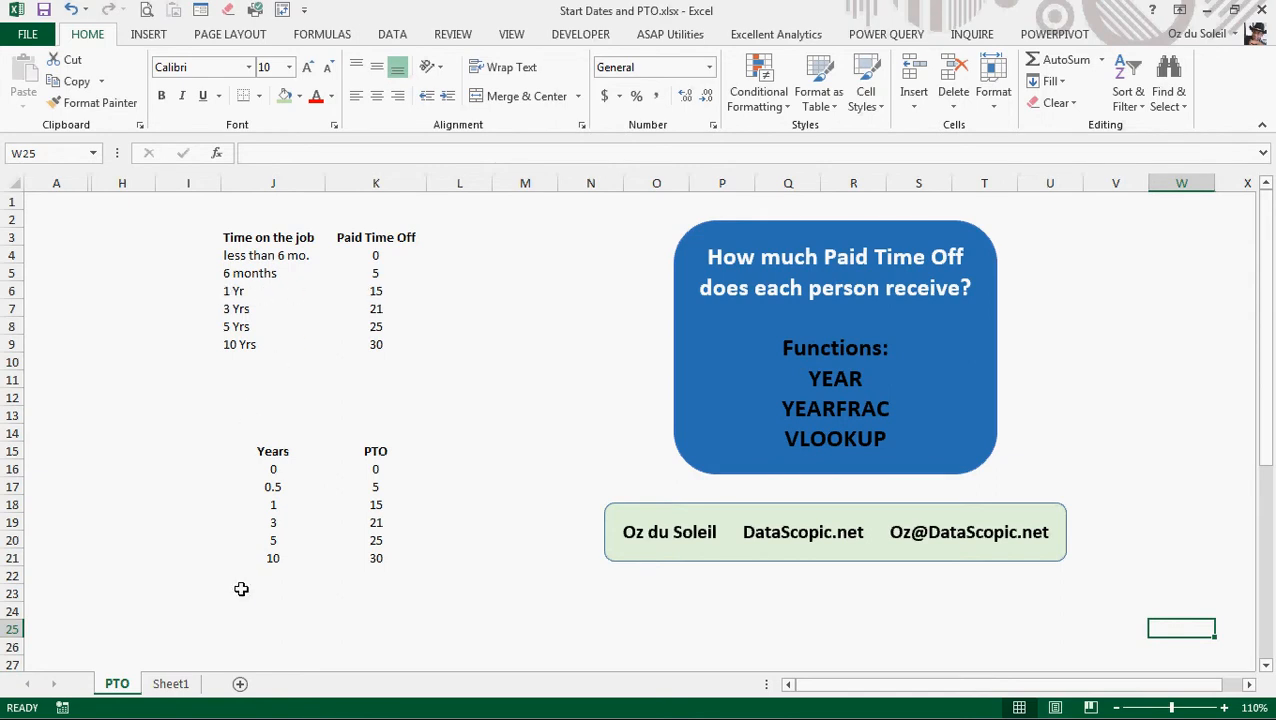
mouse_move(378, 348)
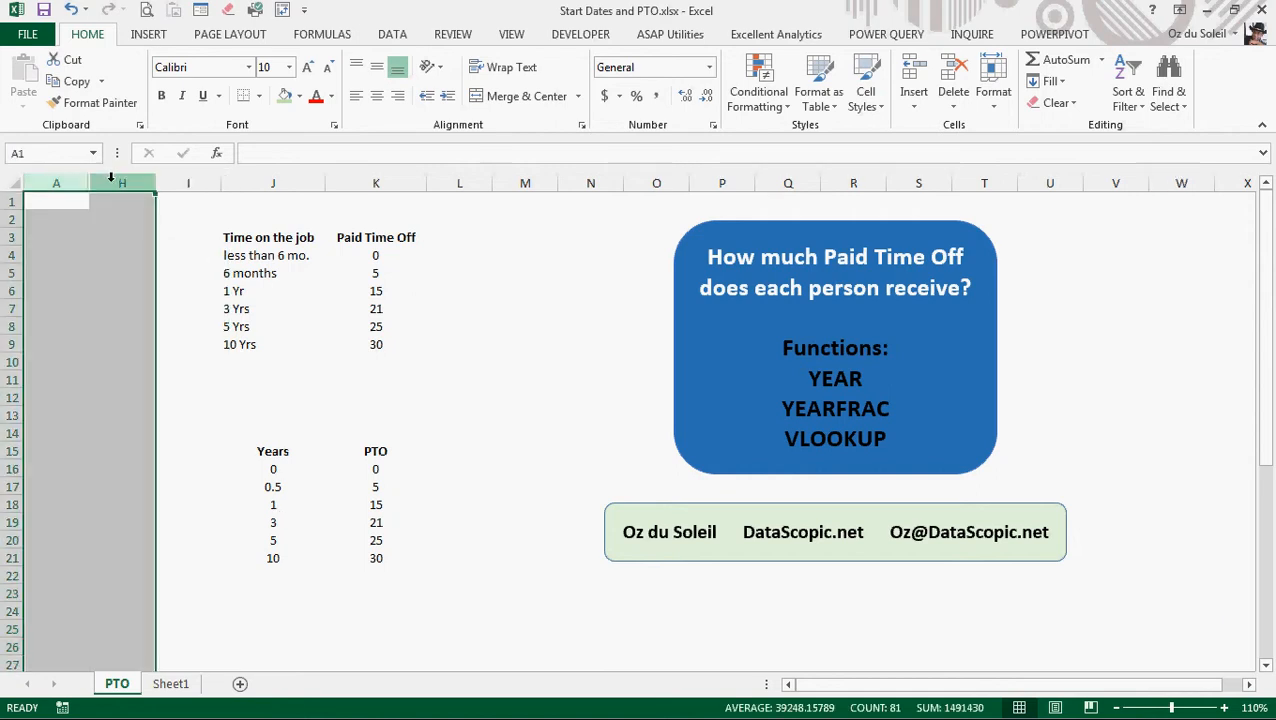
right_click(122, 182)
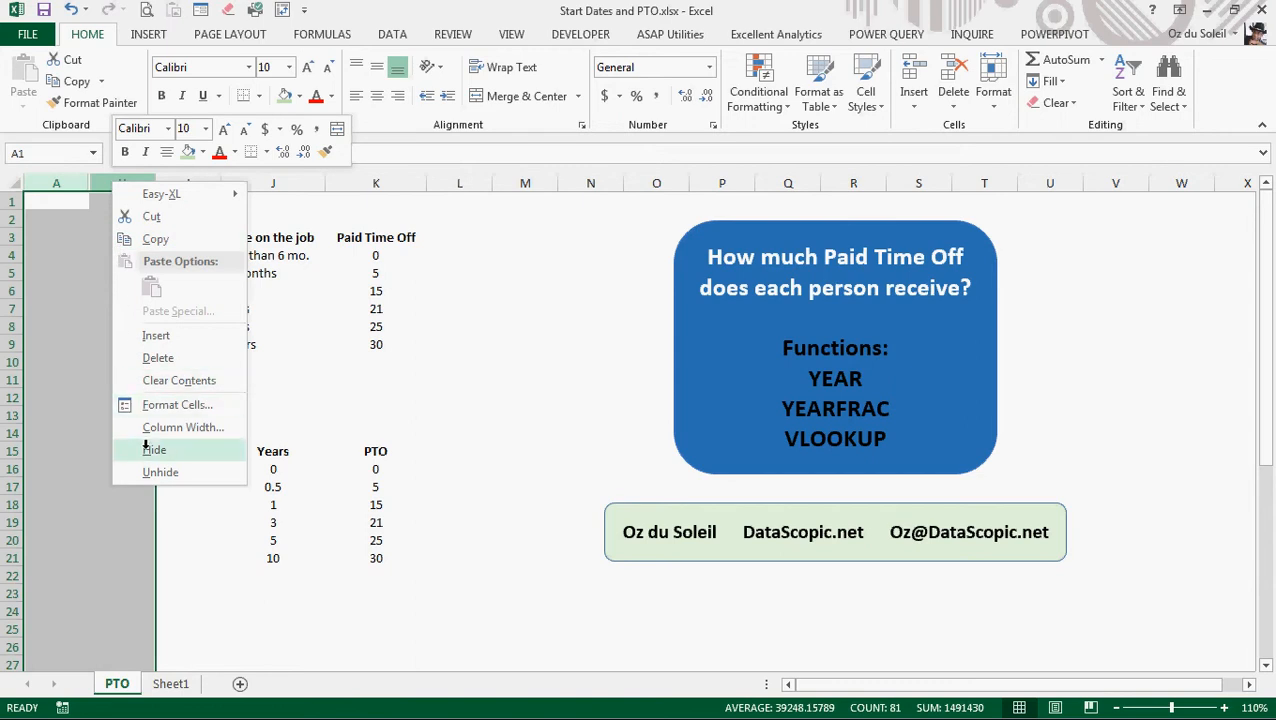
click(160, 471)
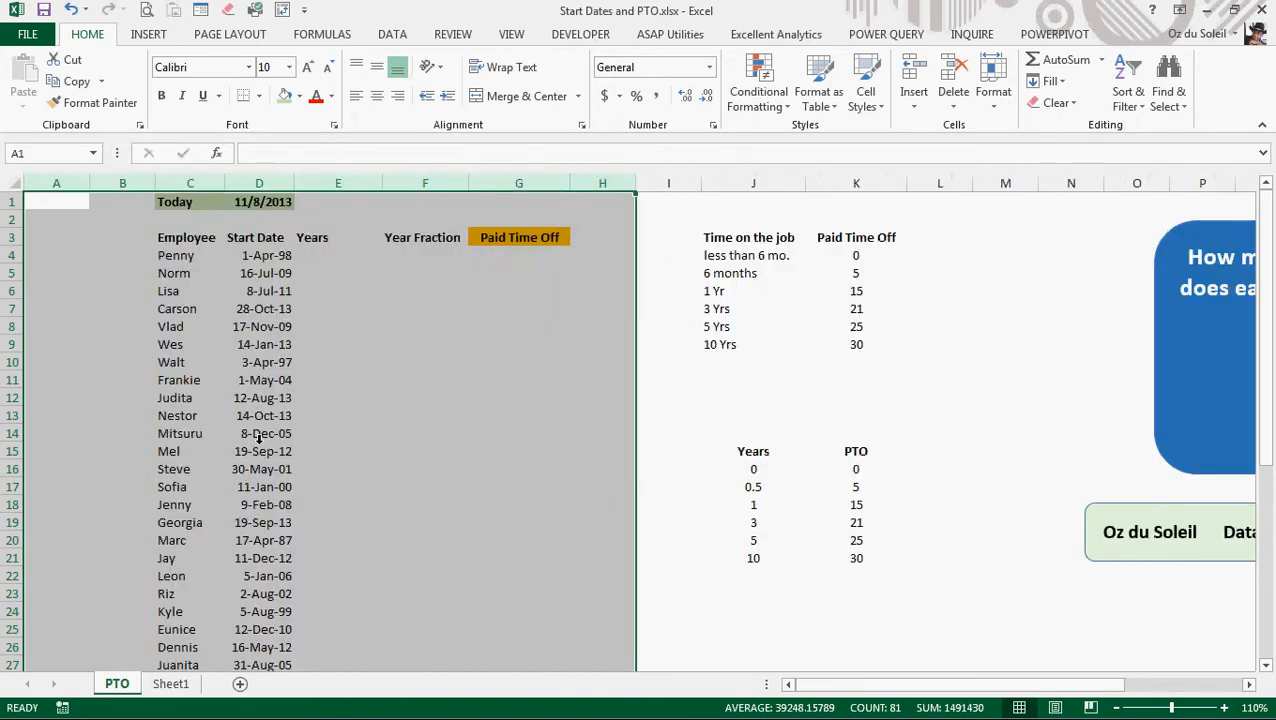
click(425, 432)
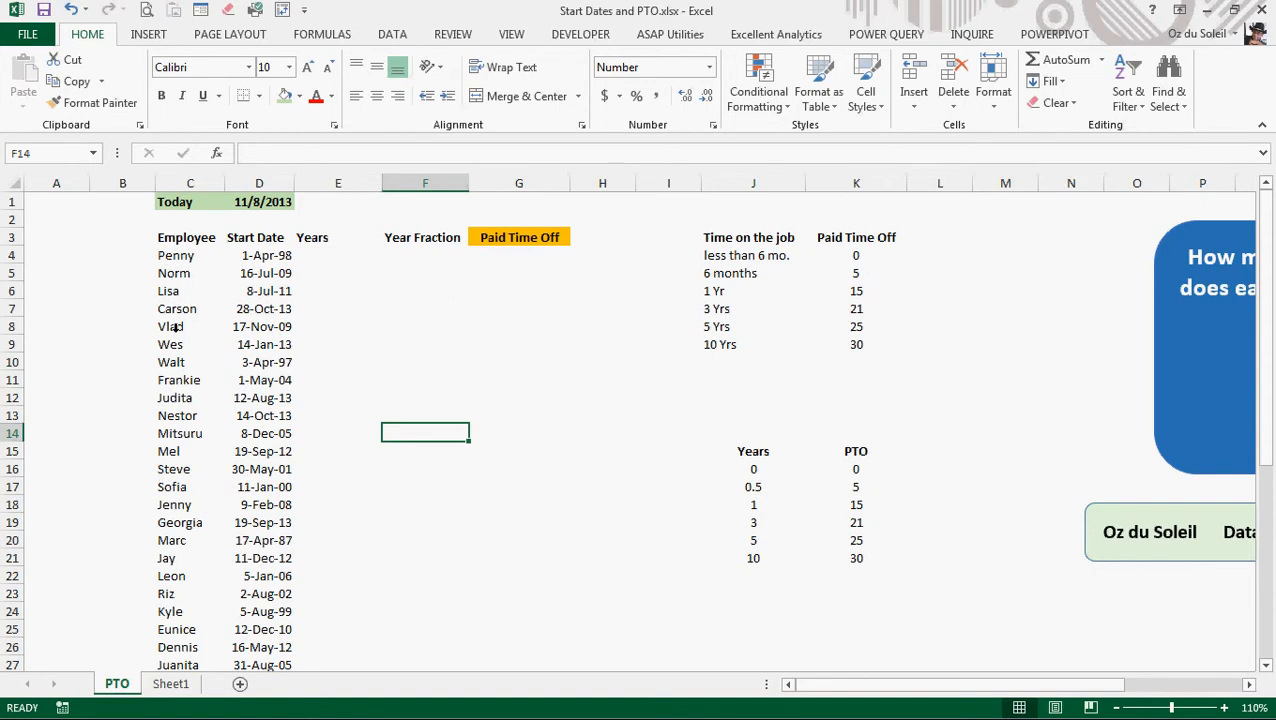
Review the employee start-date list and select E4, the first Years cell
scroll(down, 3)
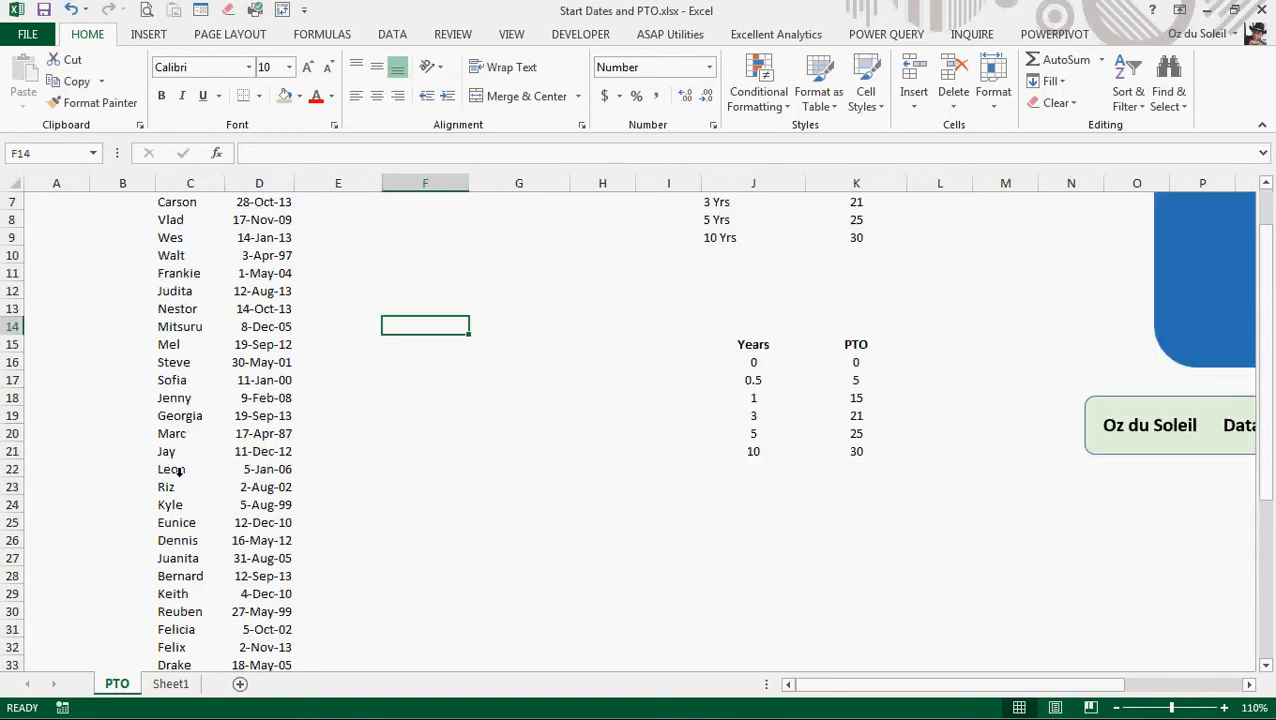
scroll(down, 3)
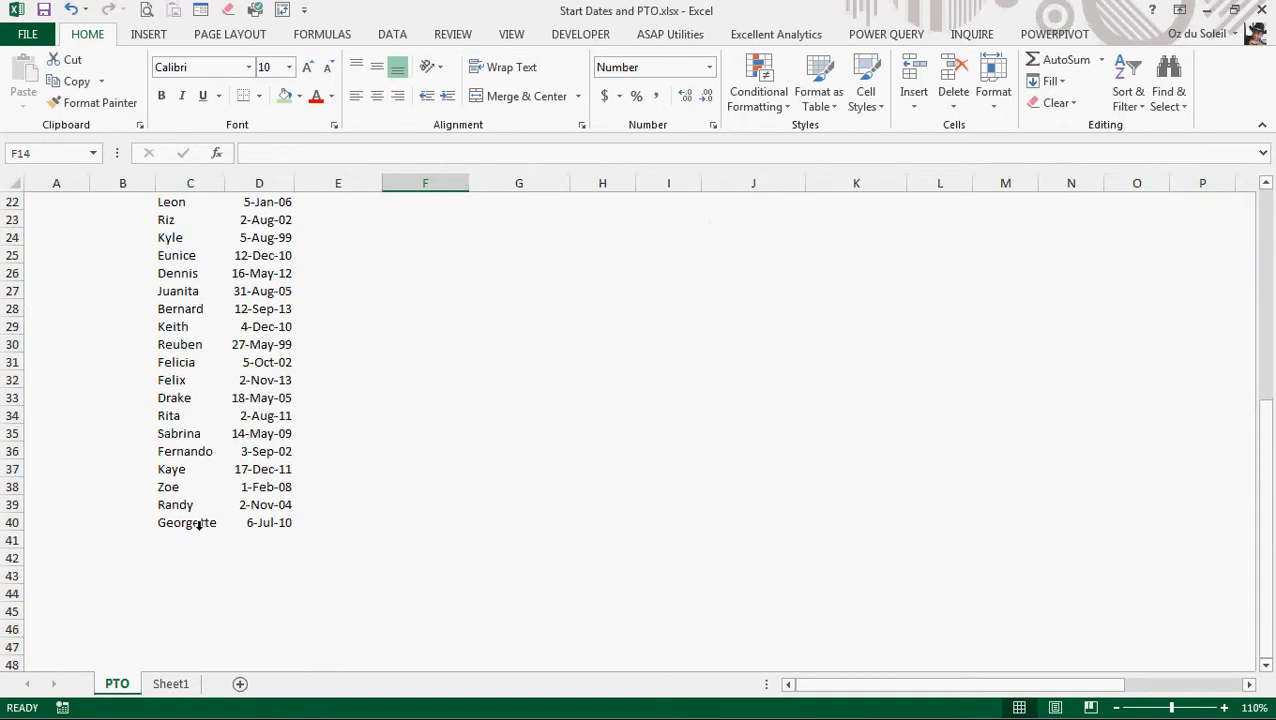
scroll(up, 3)
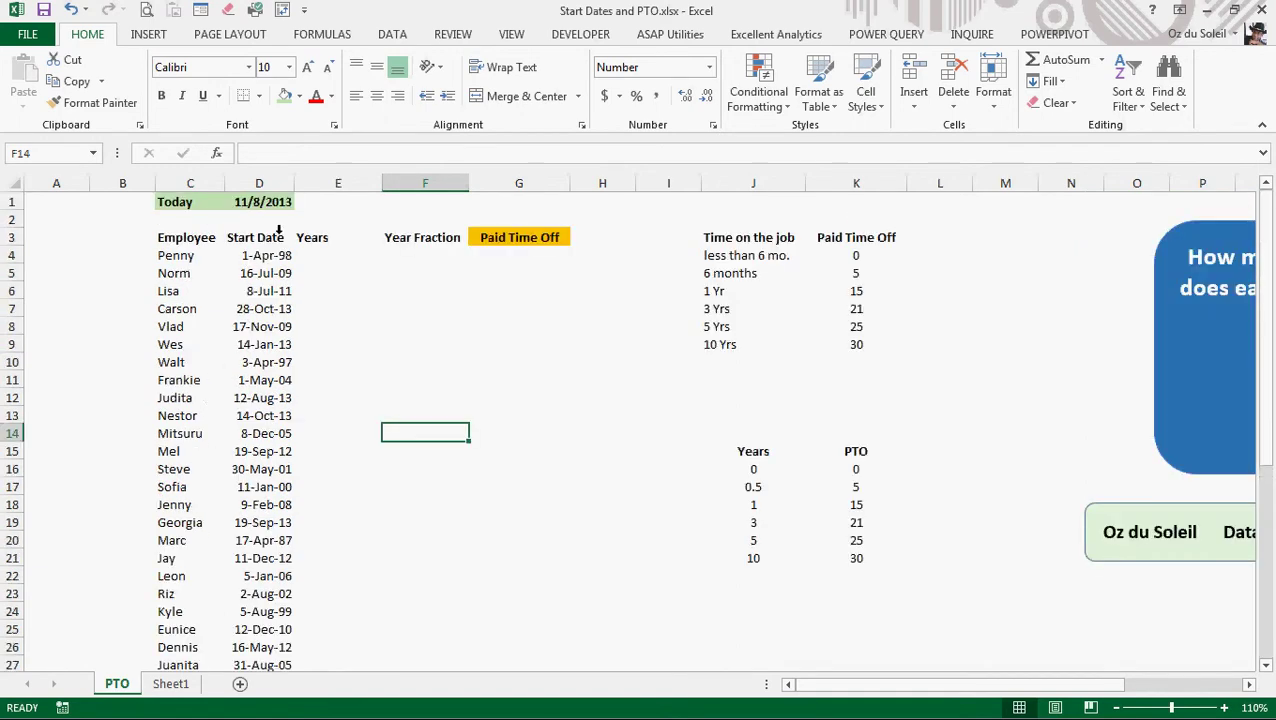
scroll(down, 3)
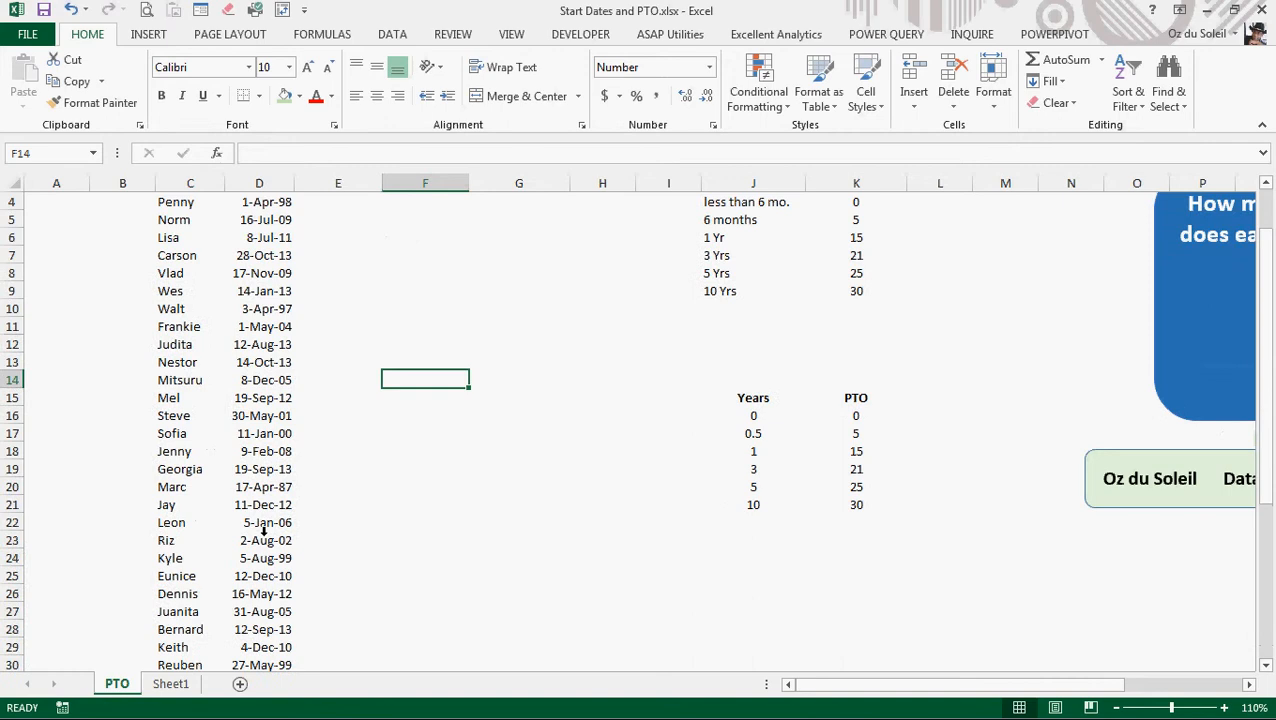
scroll(up, 3)
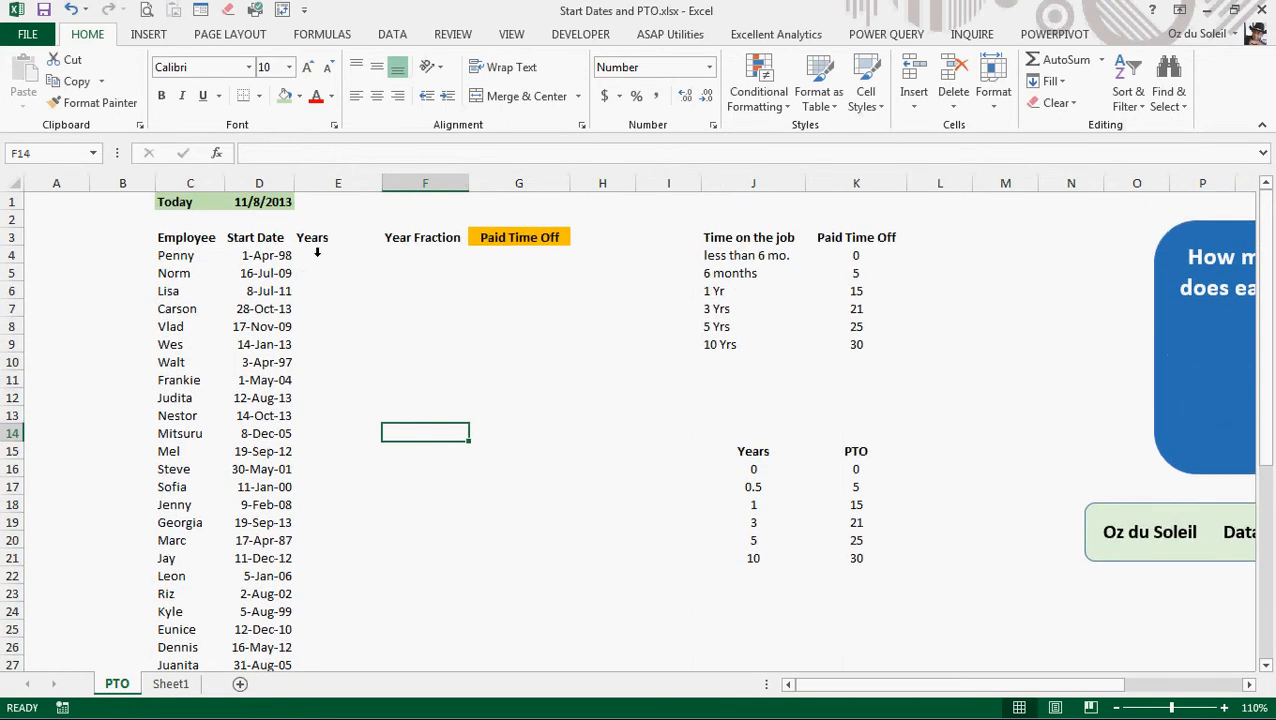
click(337, 254)
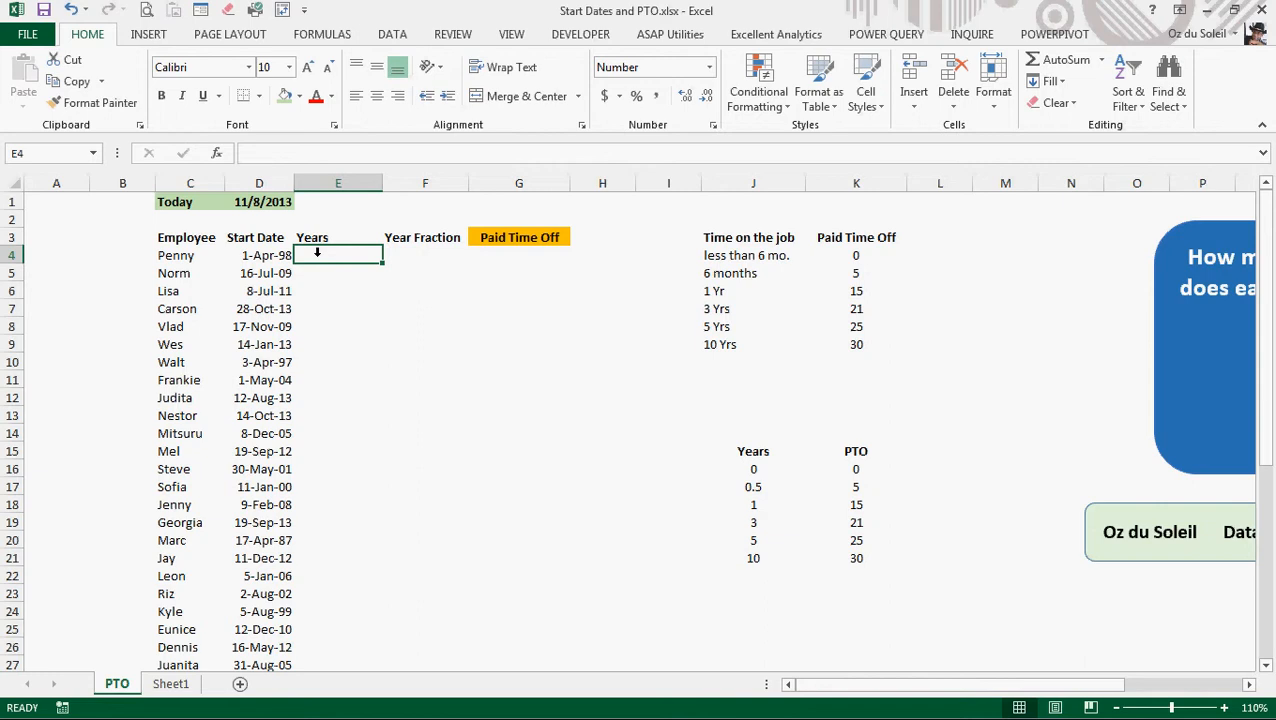
Enter =YEAR(D1)-YEAR(D4) in E4 as Penny's Years formula
text(=year()
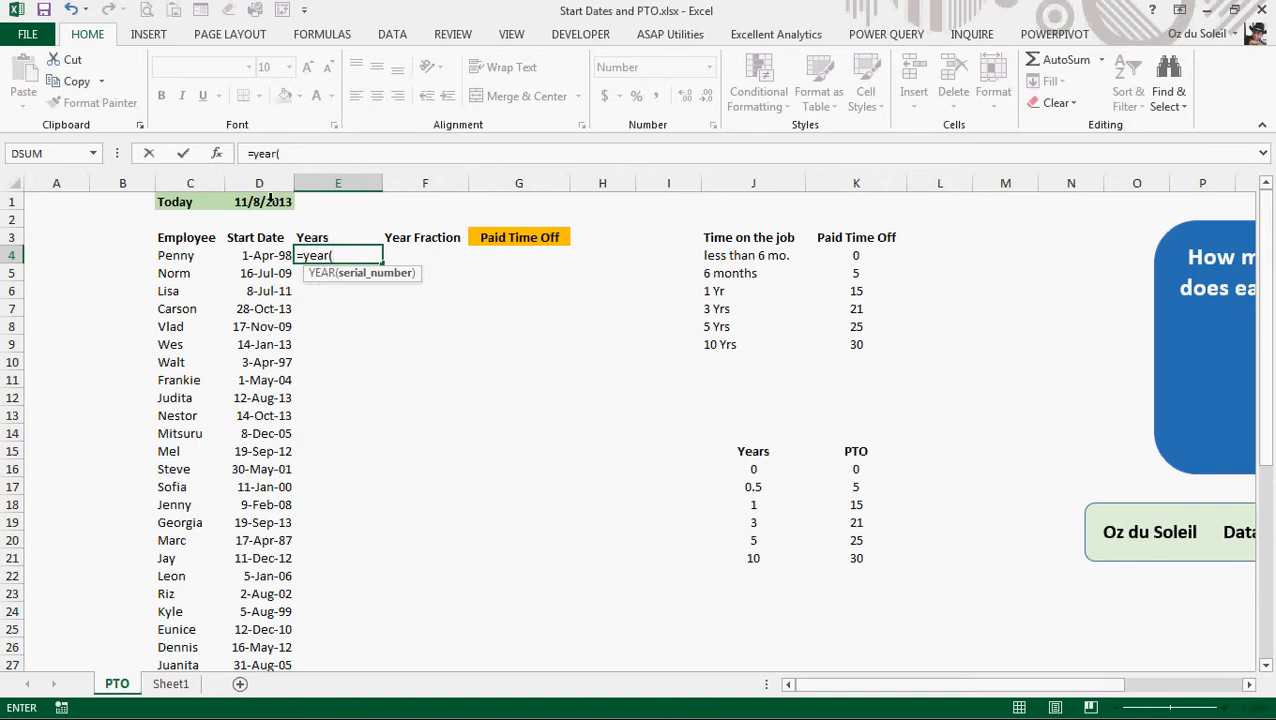
click(259, 201)
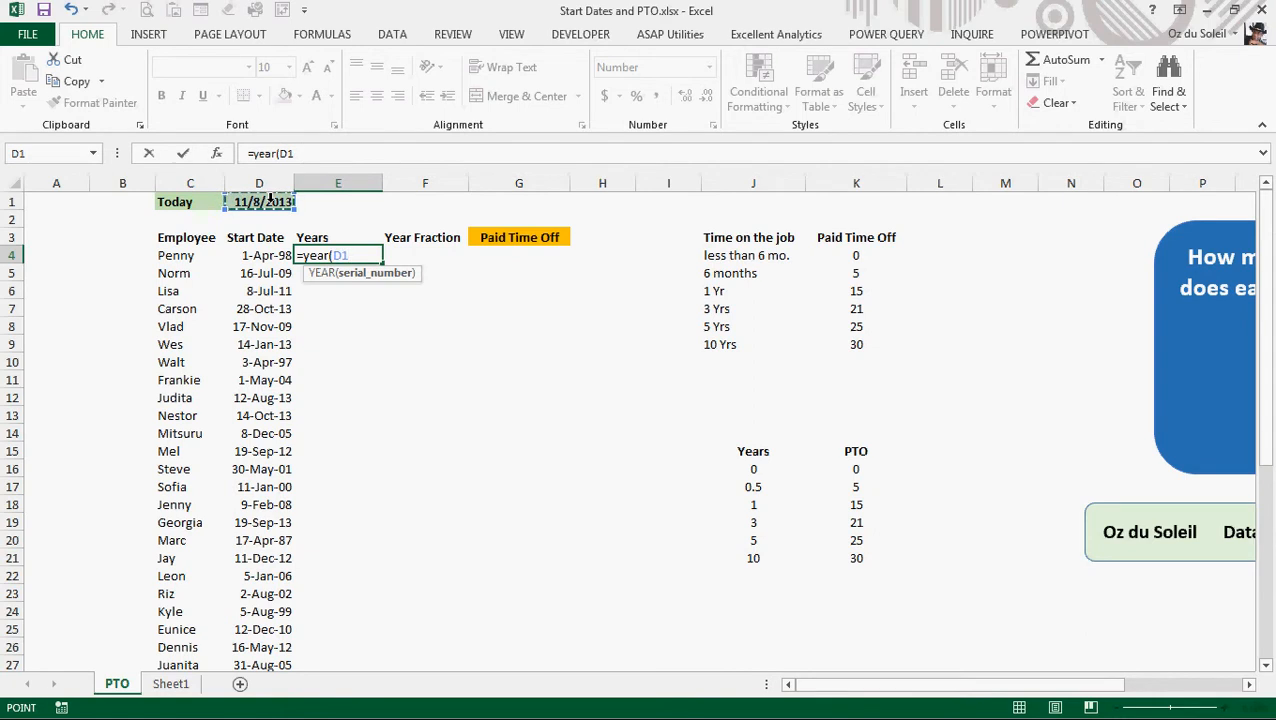
text()-)
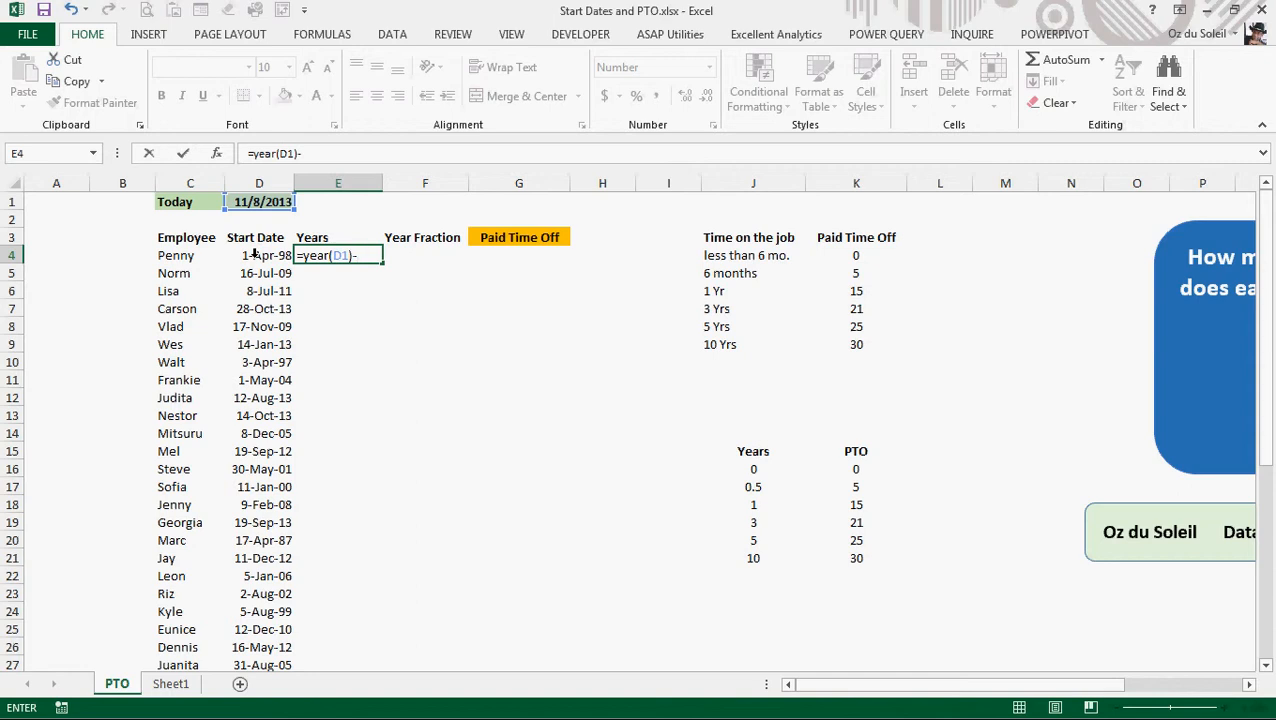
click(259, 255)
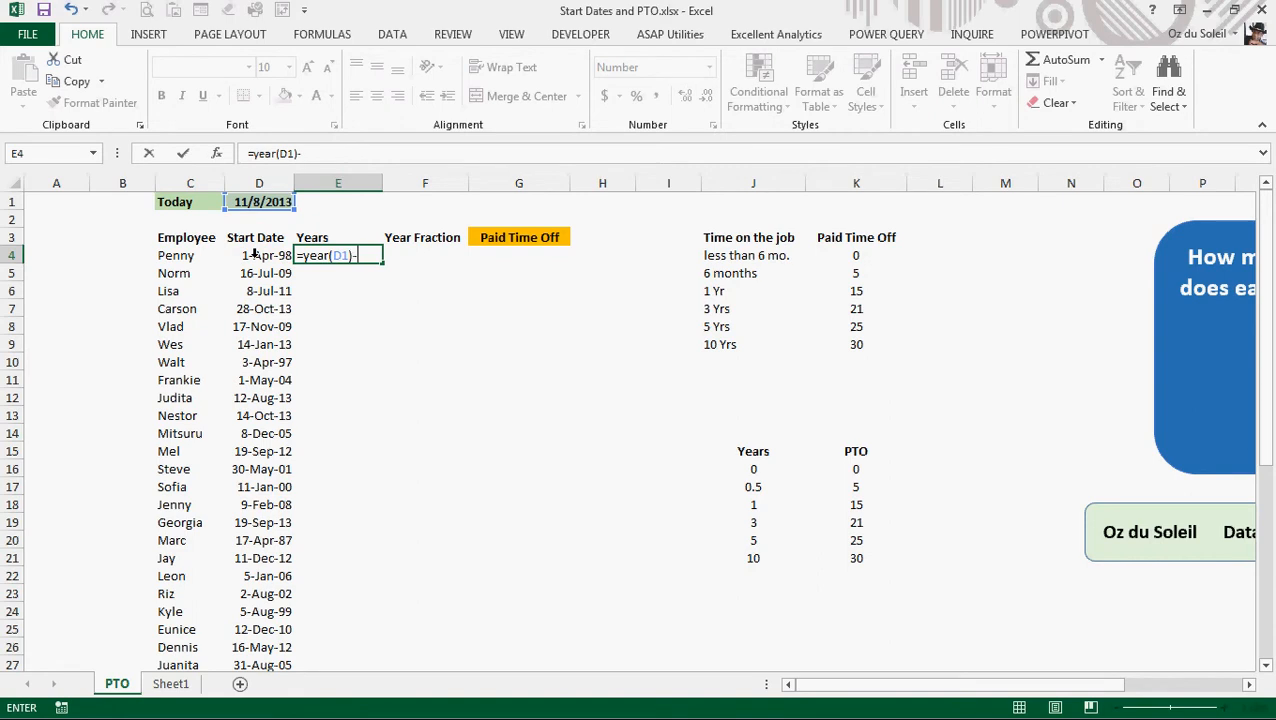
text(year(D4)
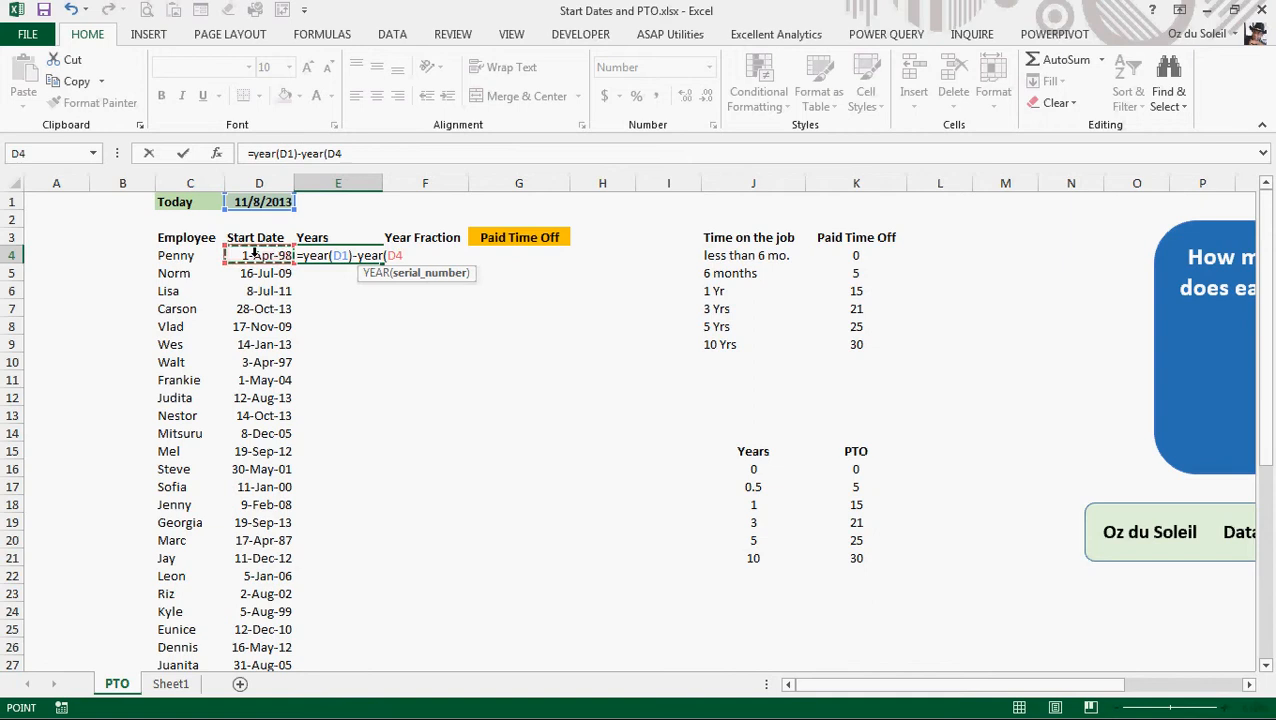
key(Return)
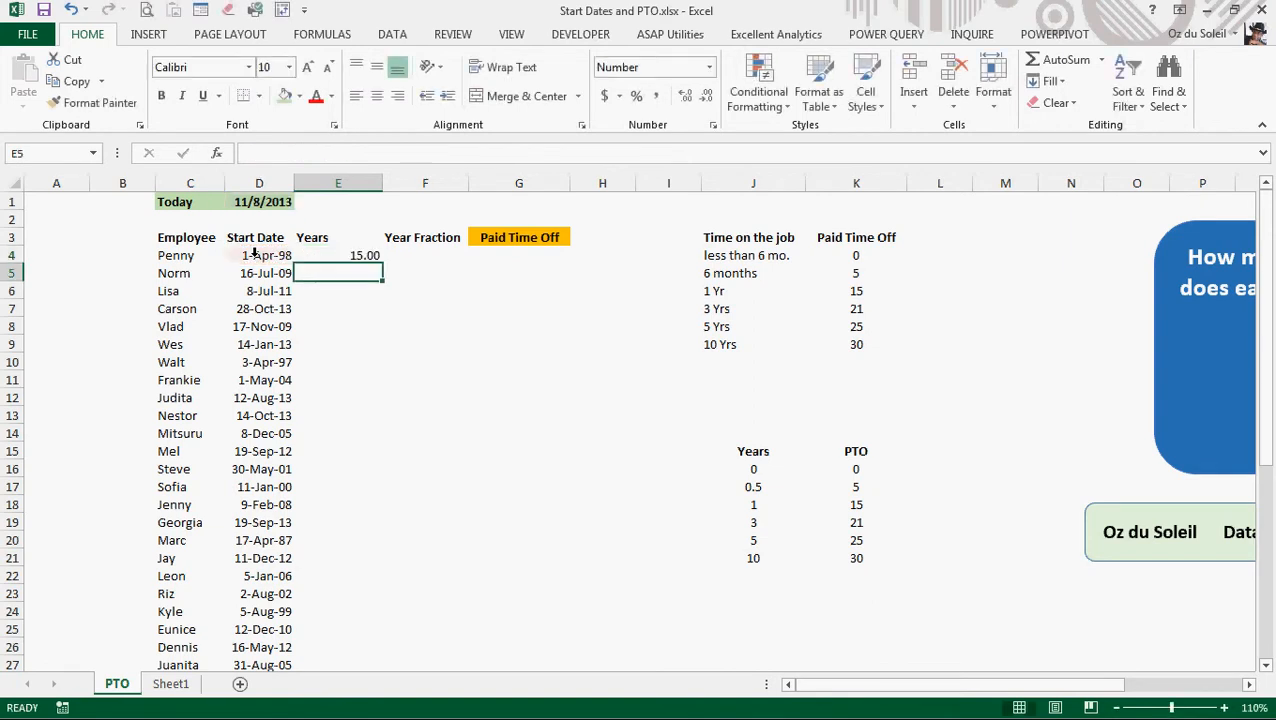
click(337, 255)
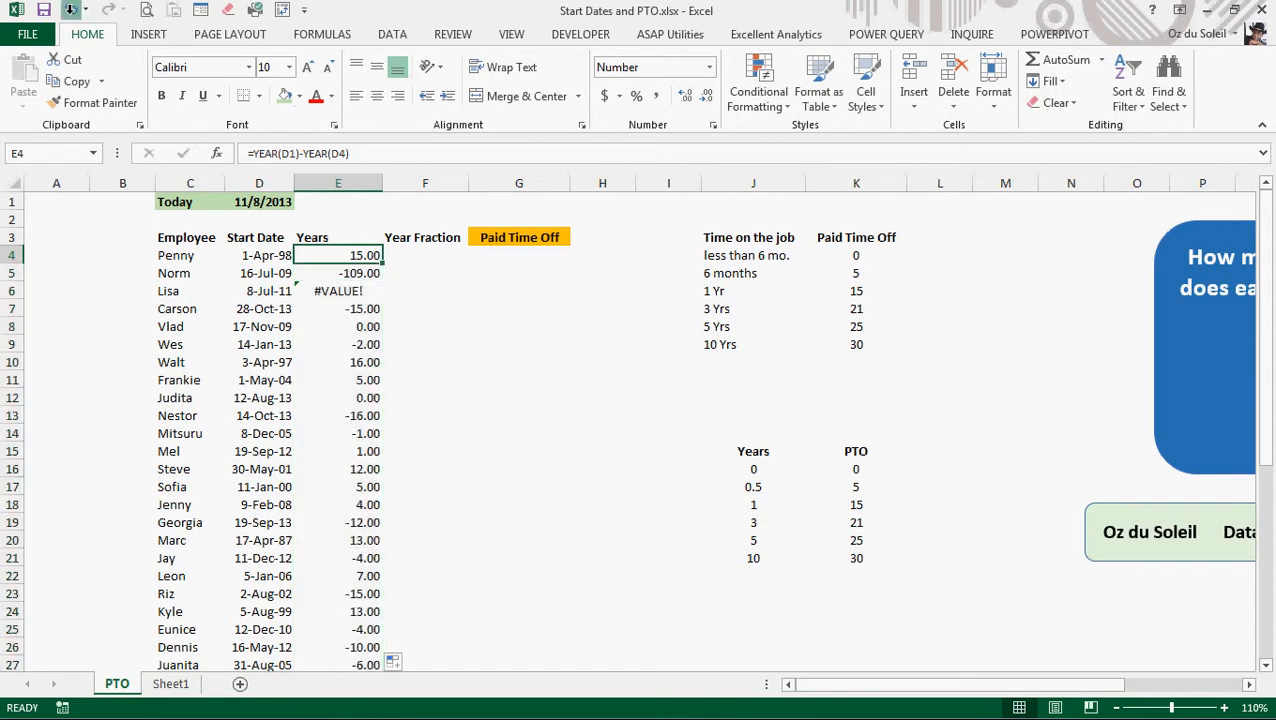
Undo the fill, change E4 to =YEAR($D$1)-YEAR(D4), and fill it down all employees
key(ctrl+z)
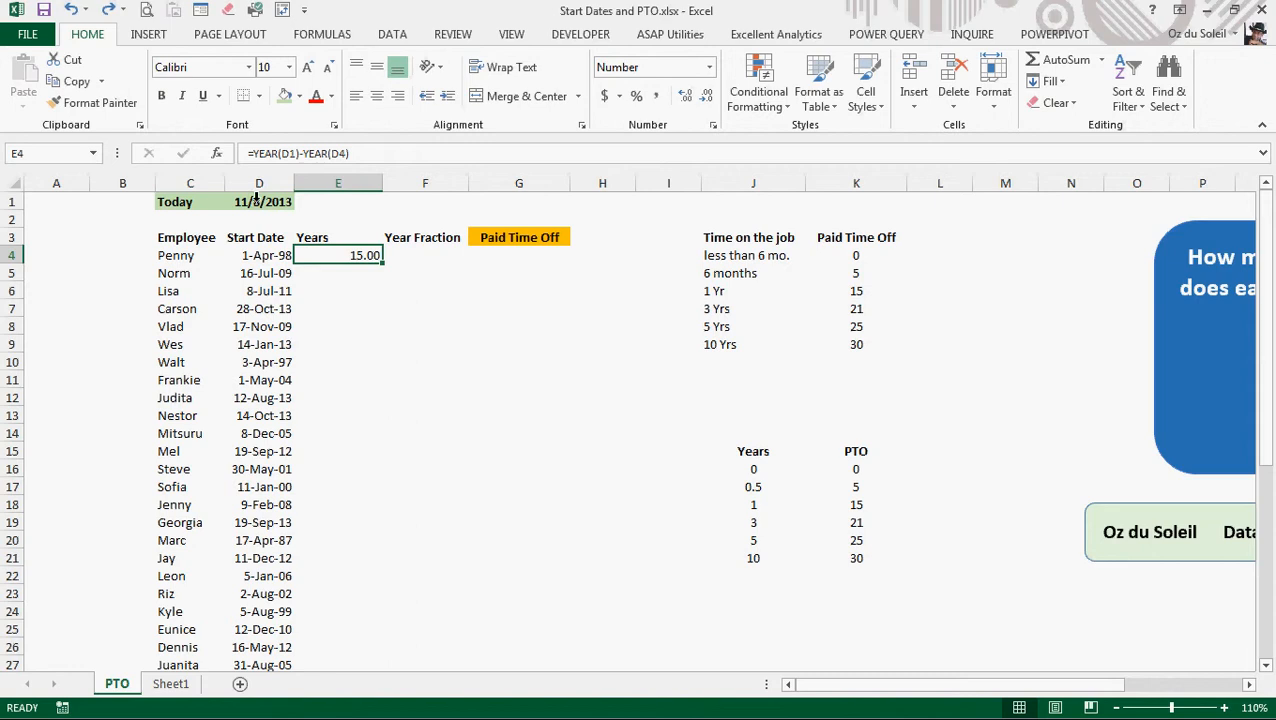
click(259, 201)
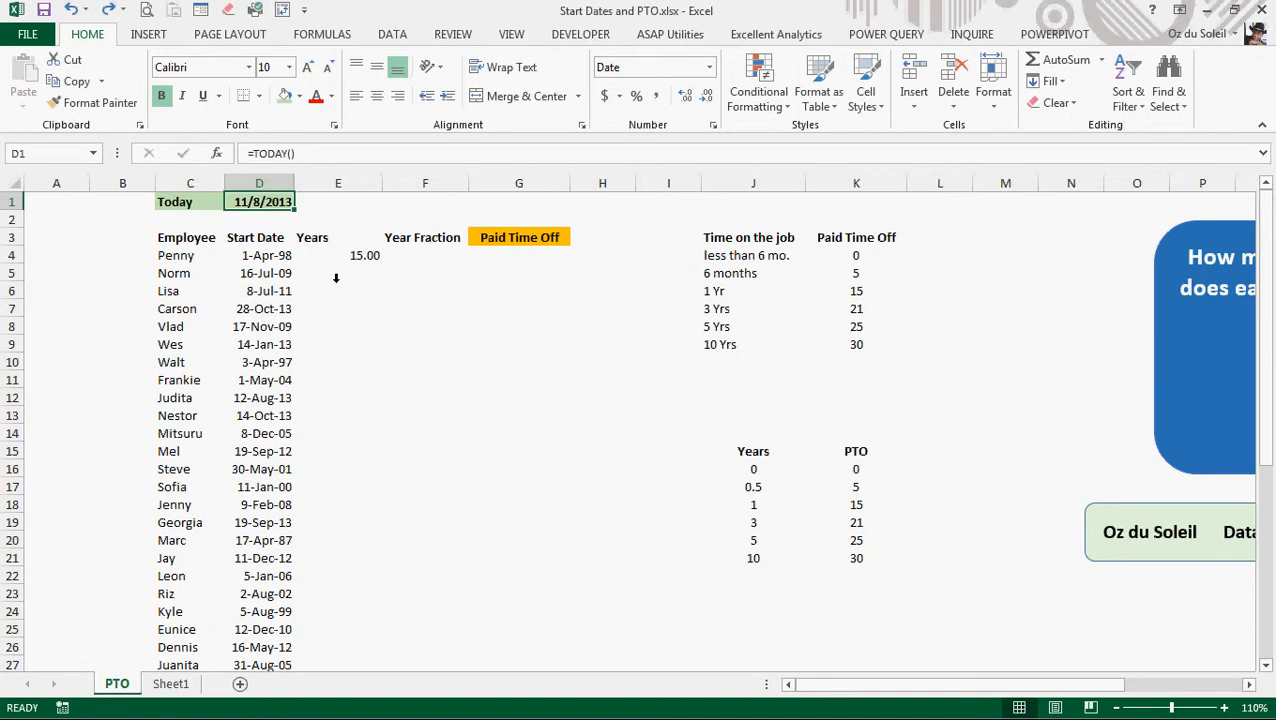
click(337, 255)
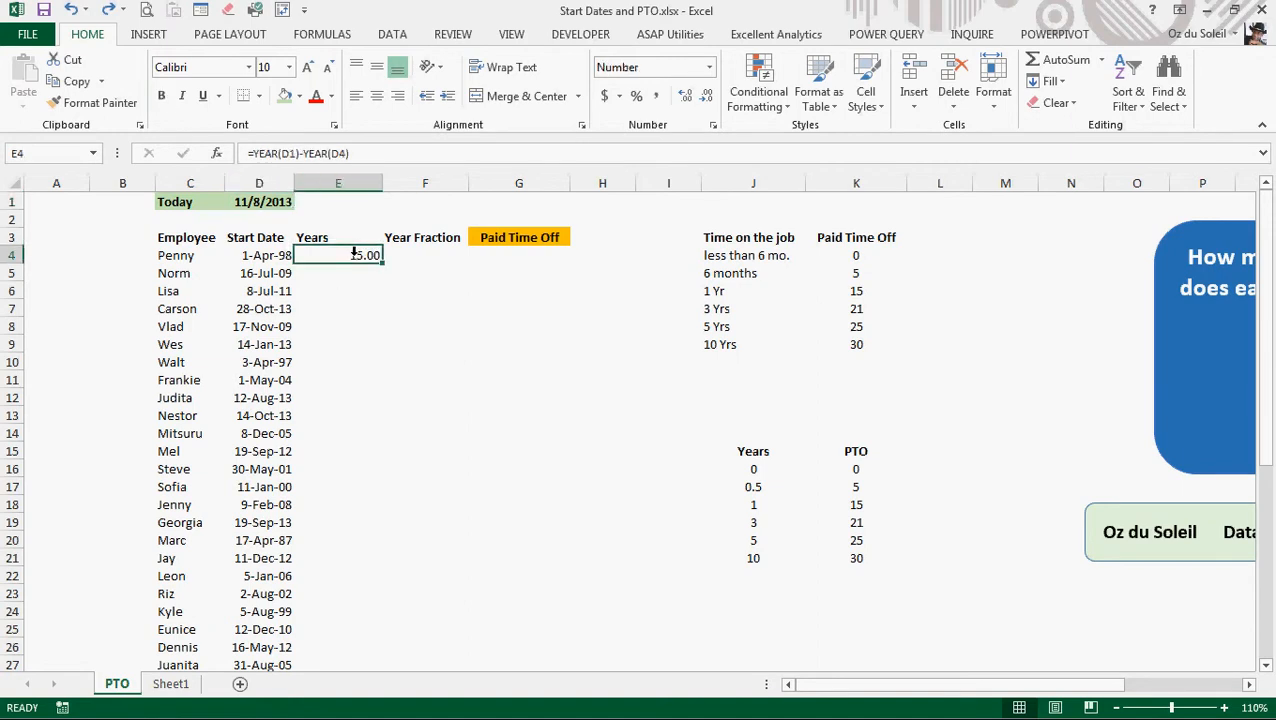
mouse_move(290, 153)
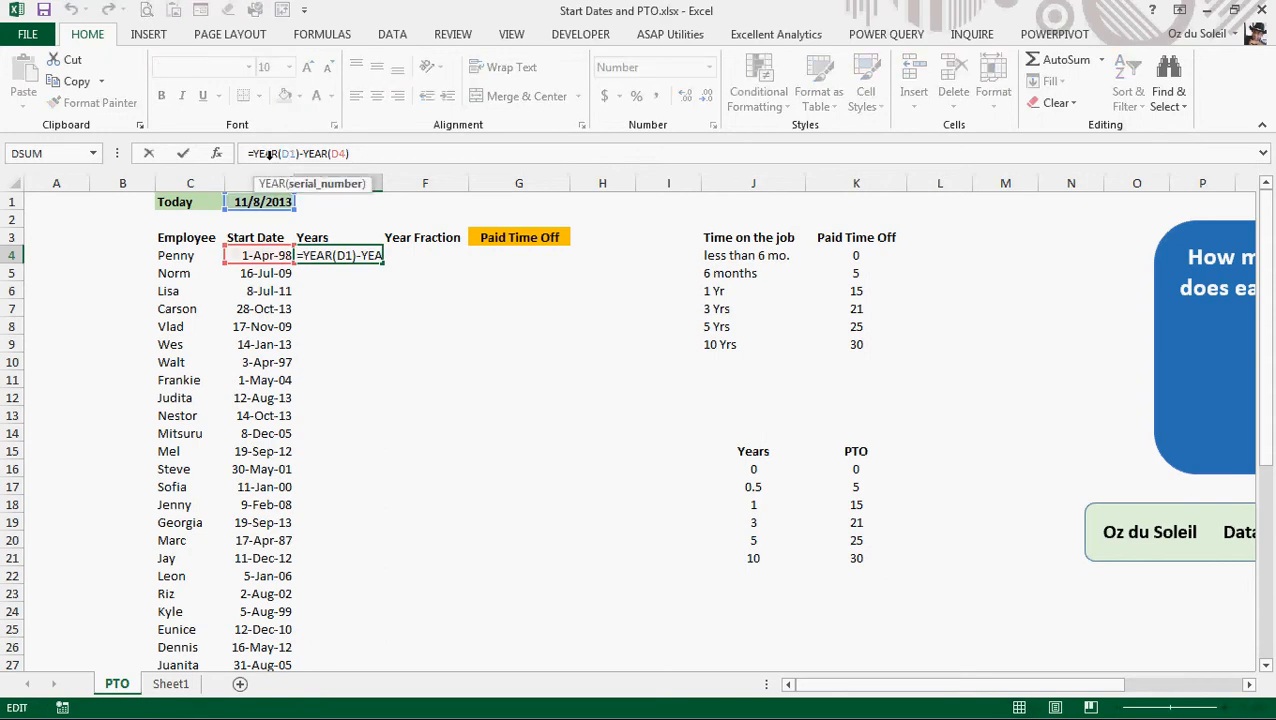
key(Return)
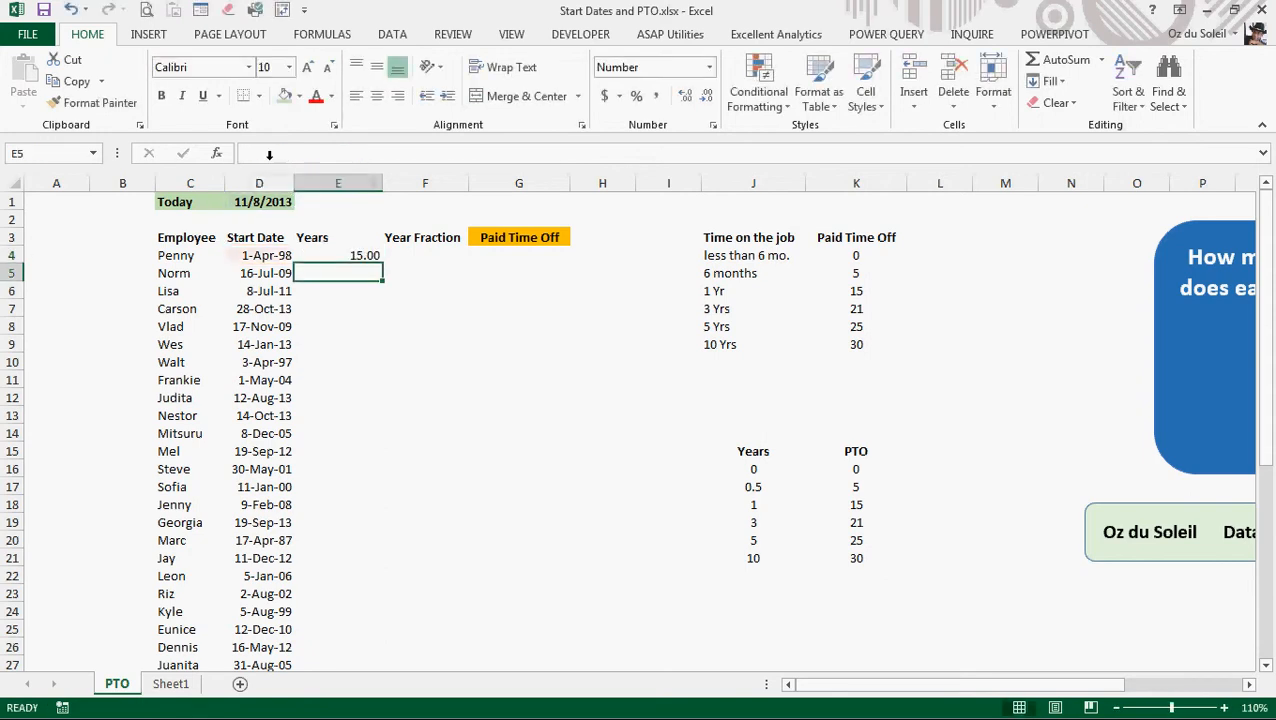
click(337, 255)
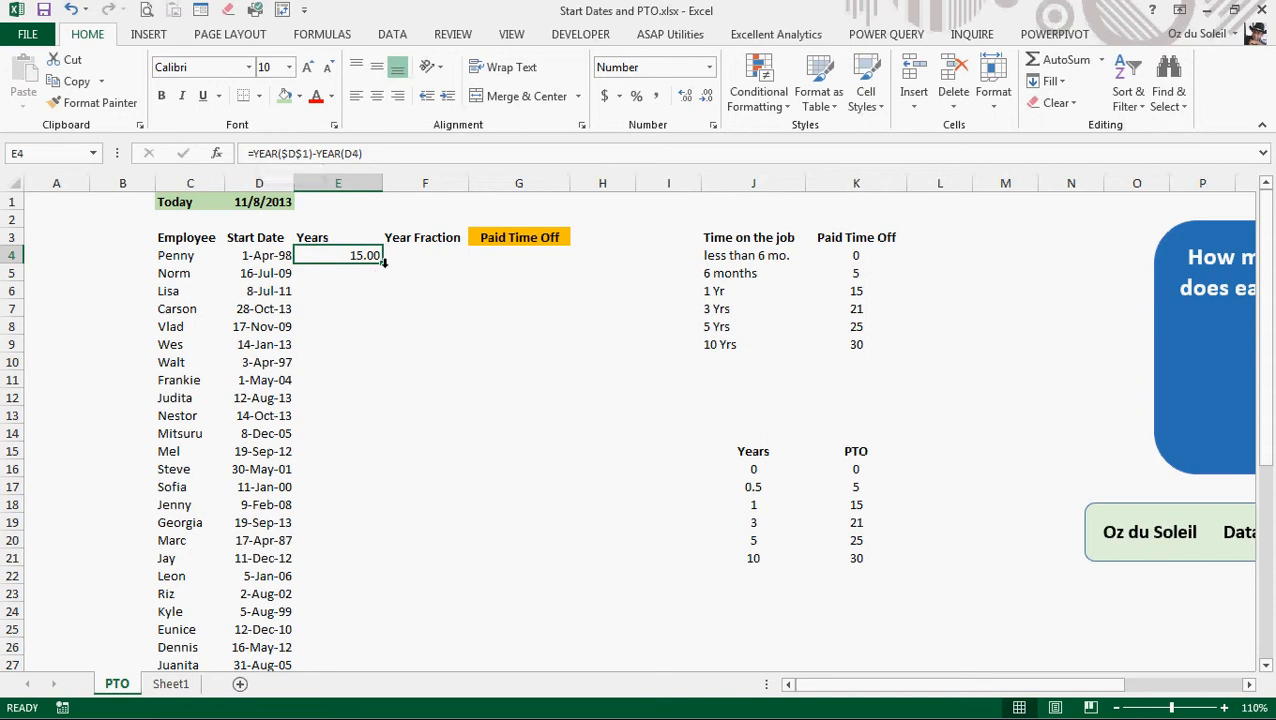
drag(383, 262, 383, 664)
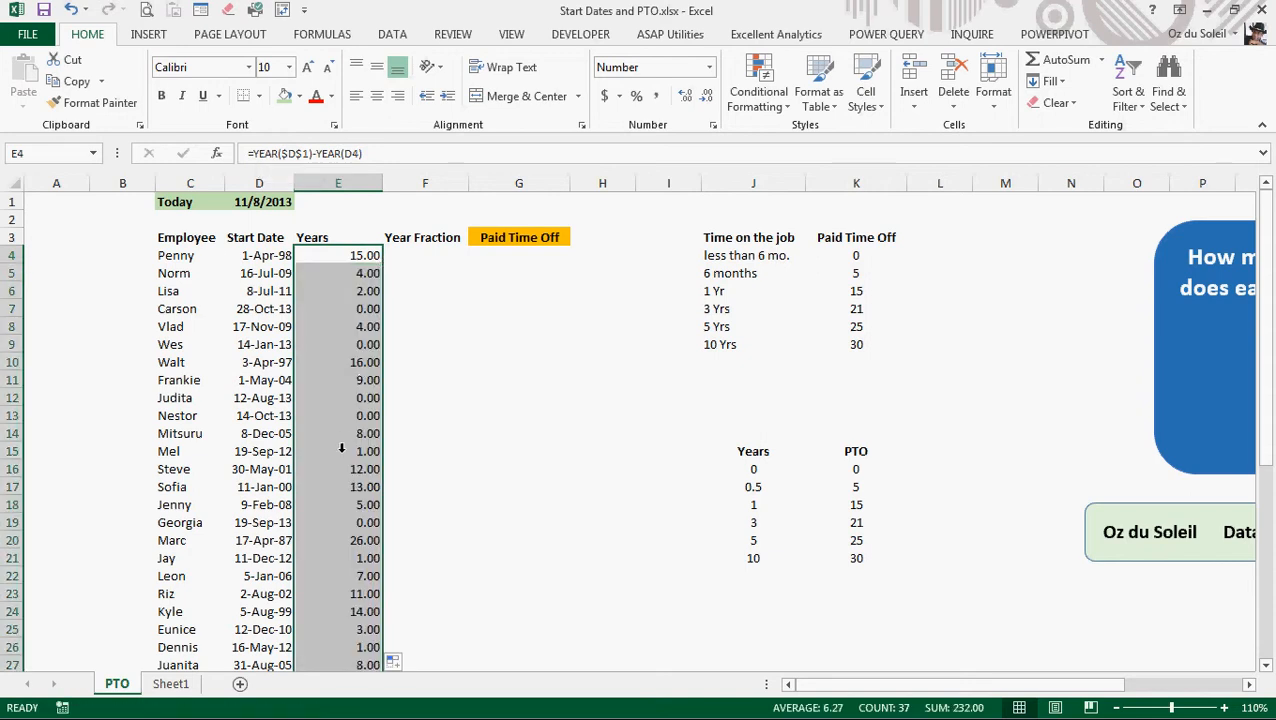
click(337, 451)
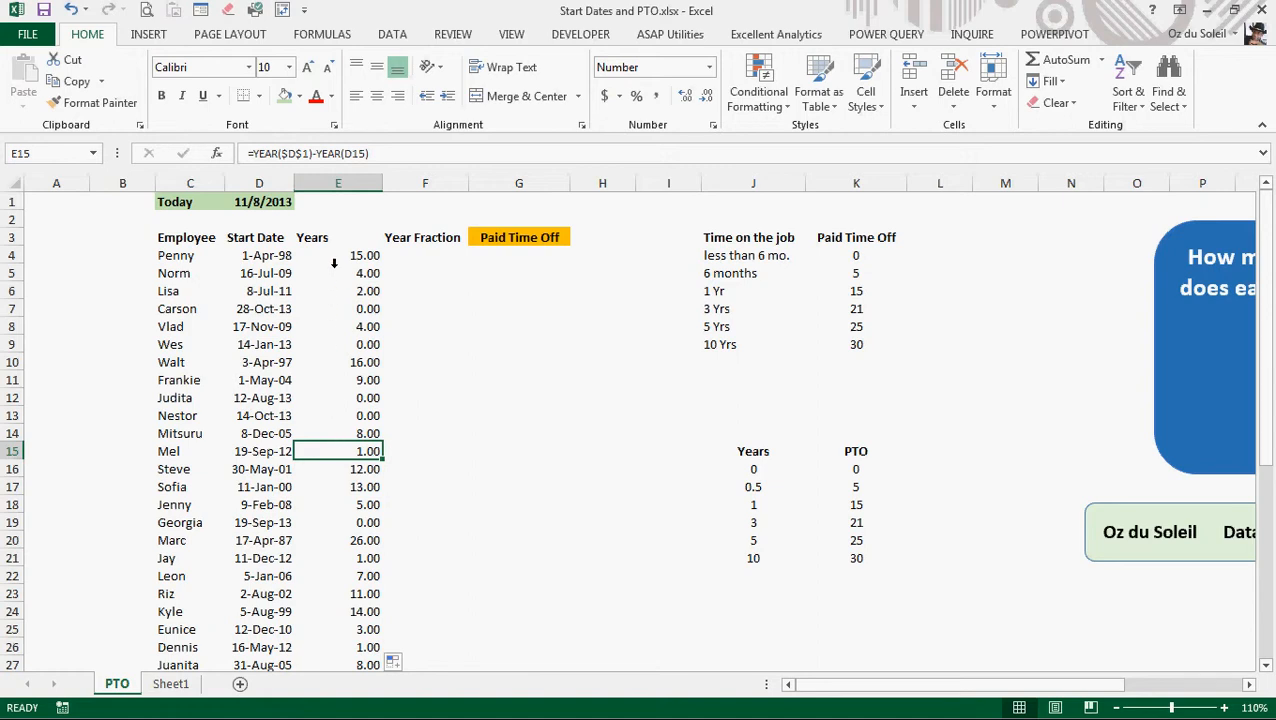
mouse_move(331, 408)
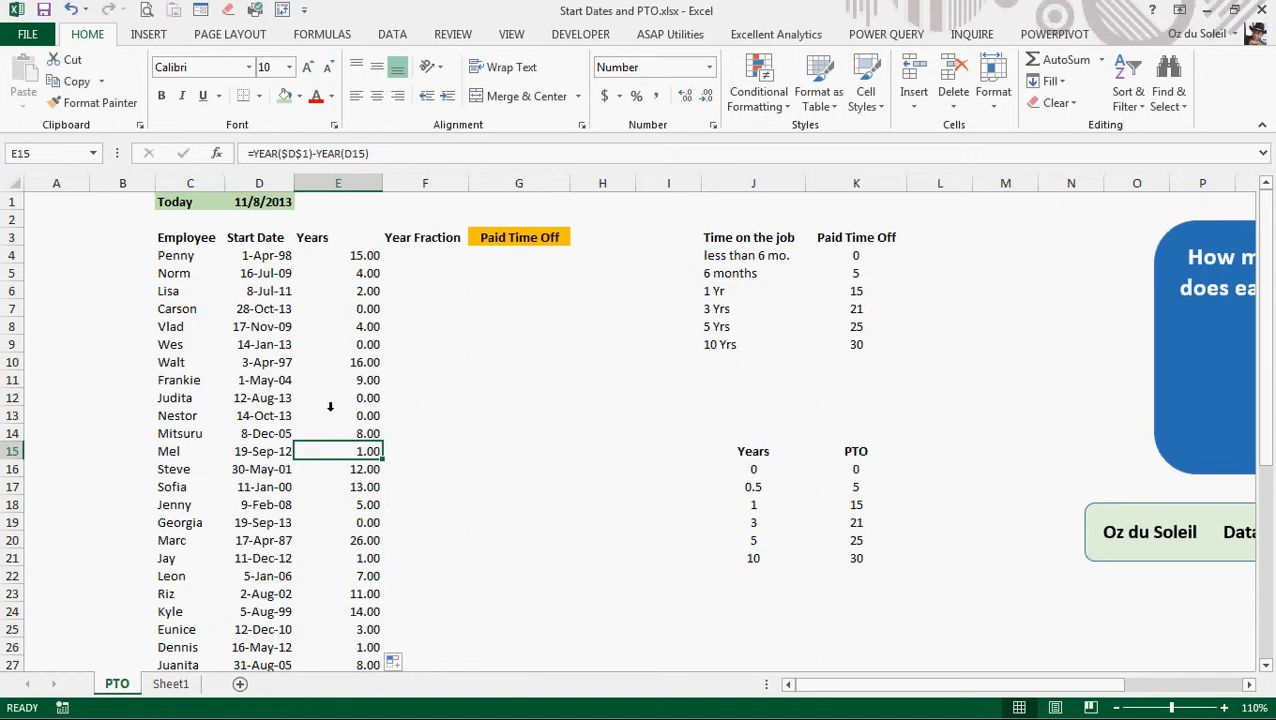
scroll(down, 3)
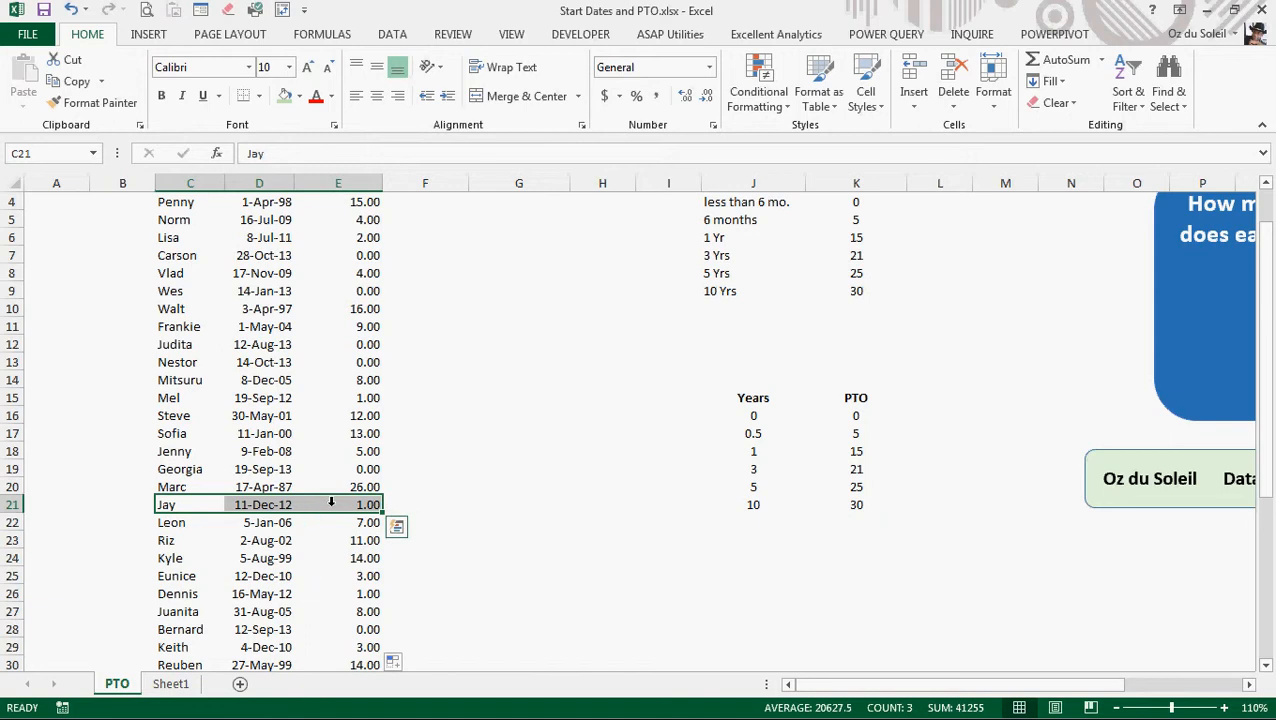
mouse_move(348, 504)
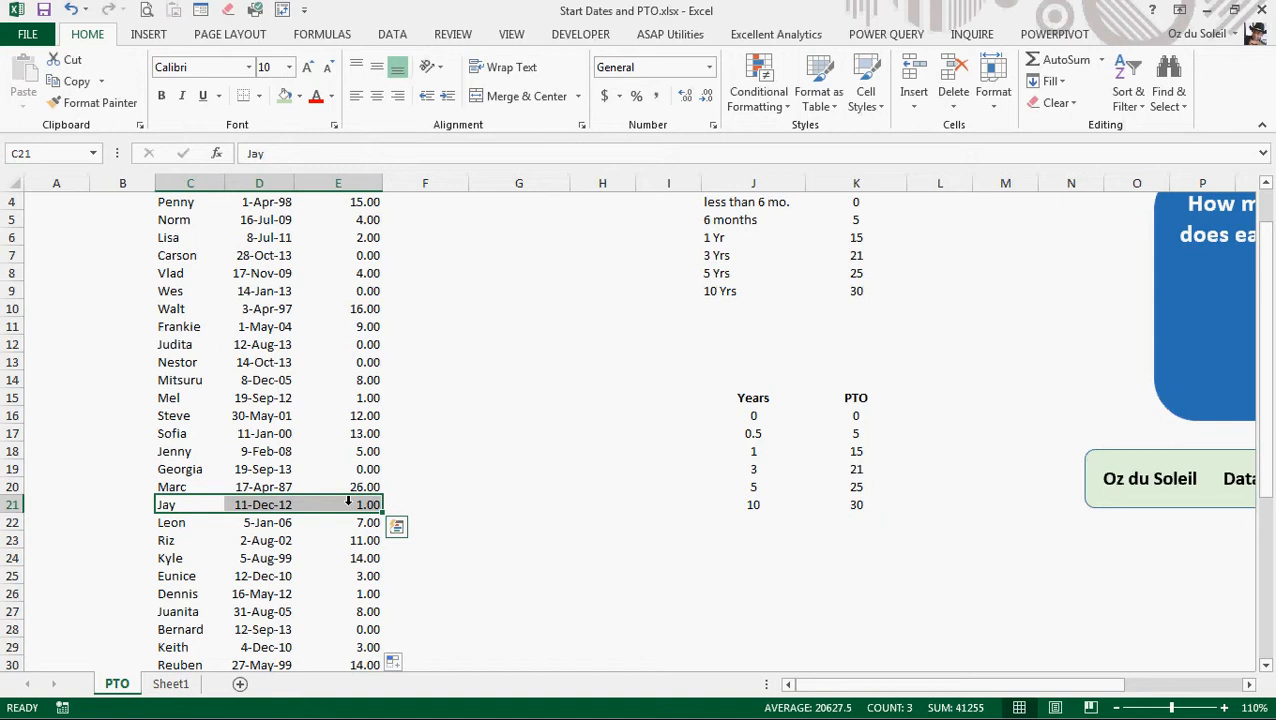
click(337, 504)
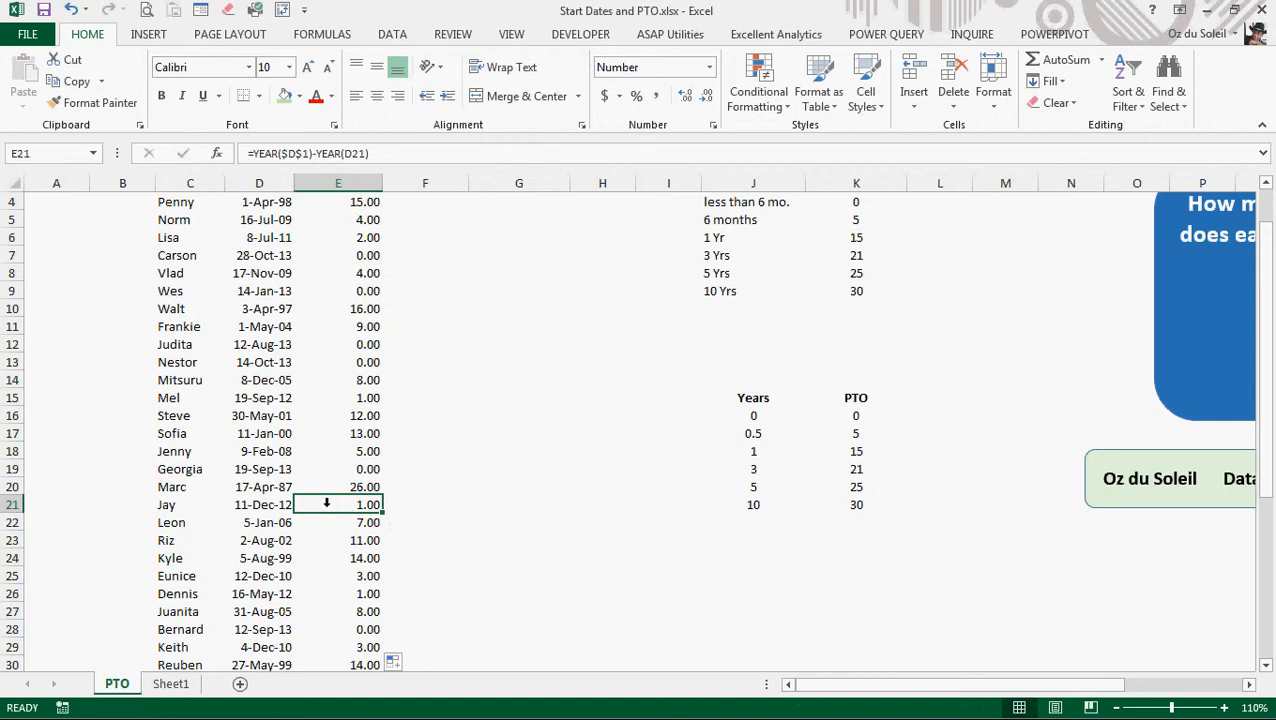
scroll(up, 3)
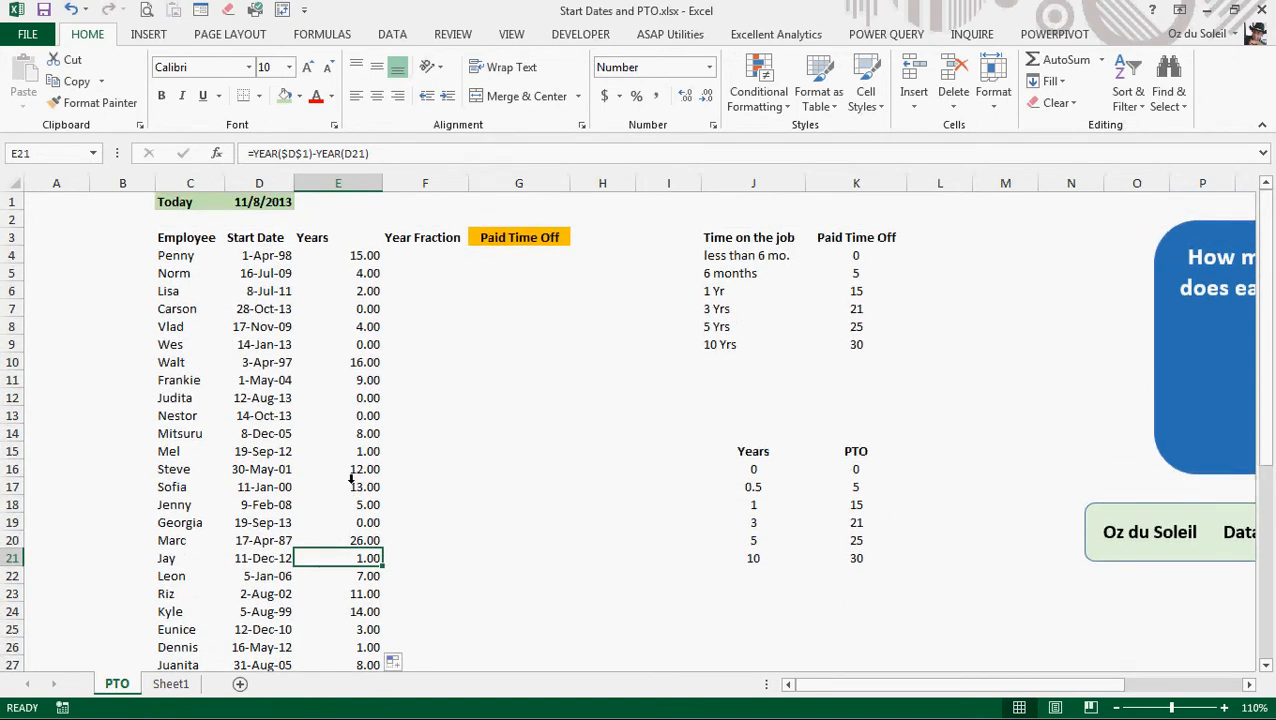
click(425, 254)
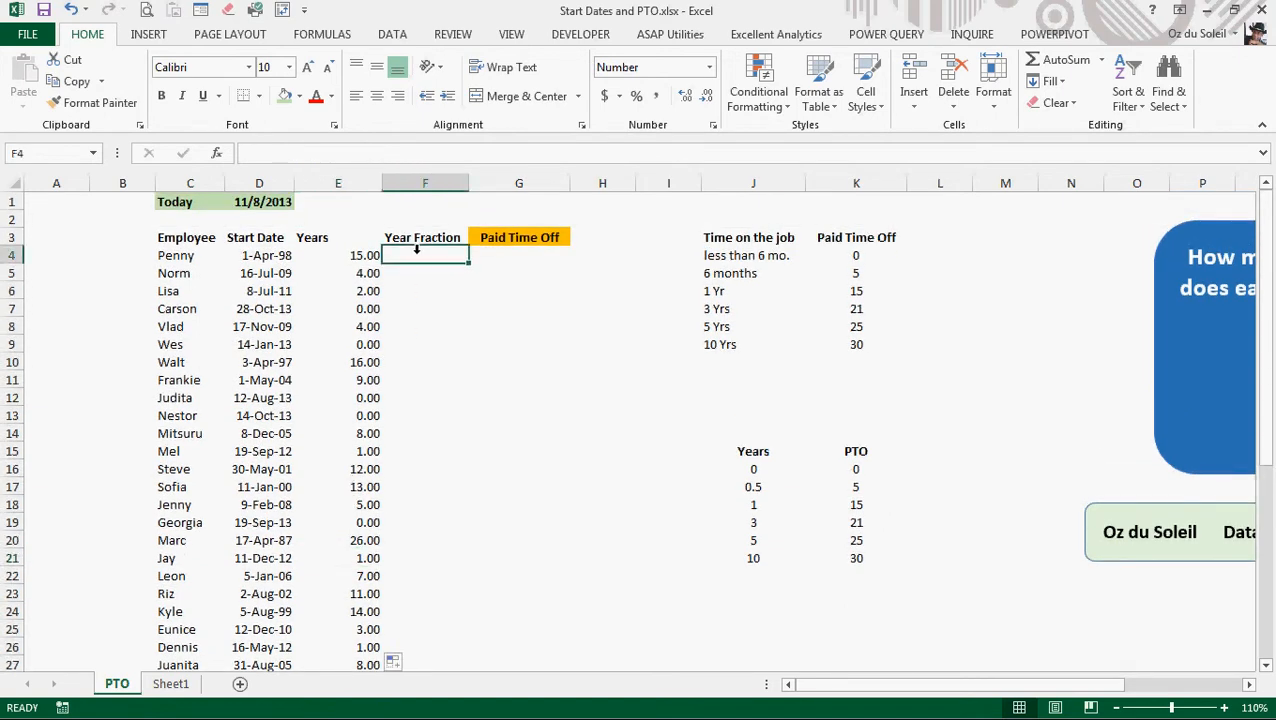
Enter =YEARFRAC(D4,$D$1) in F4 for Penny's Year Fraction
text(=yearfrac()
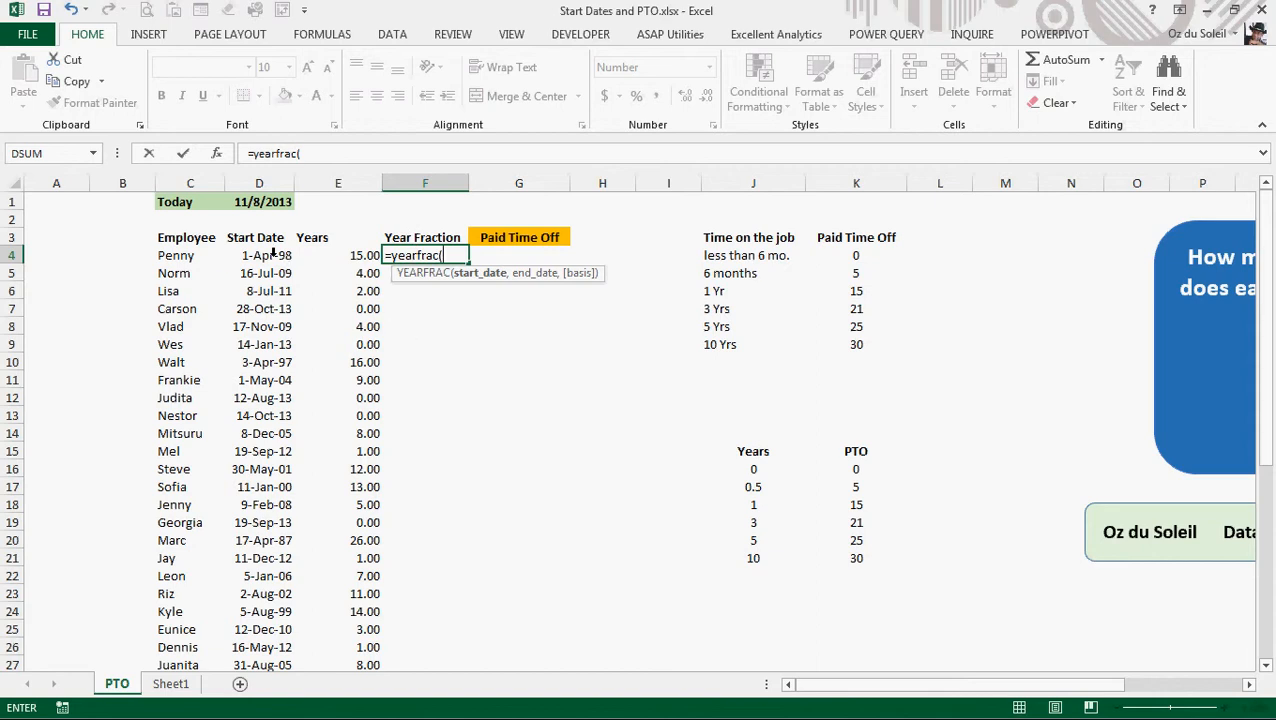
click(259, 255)
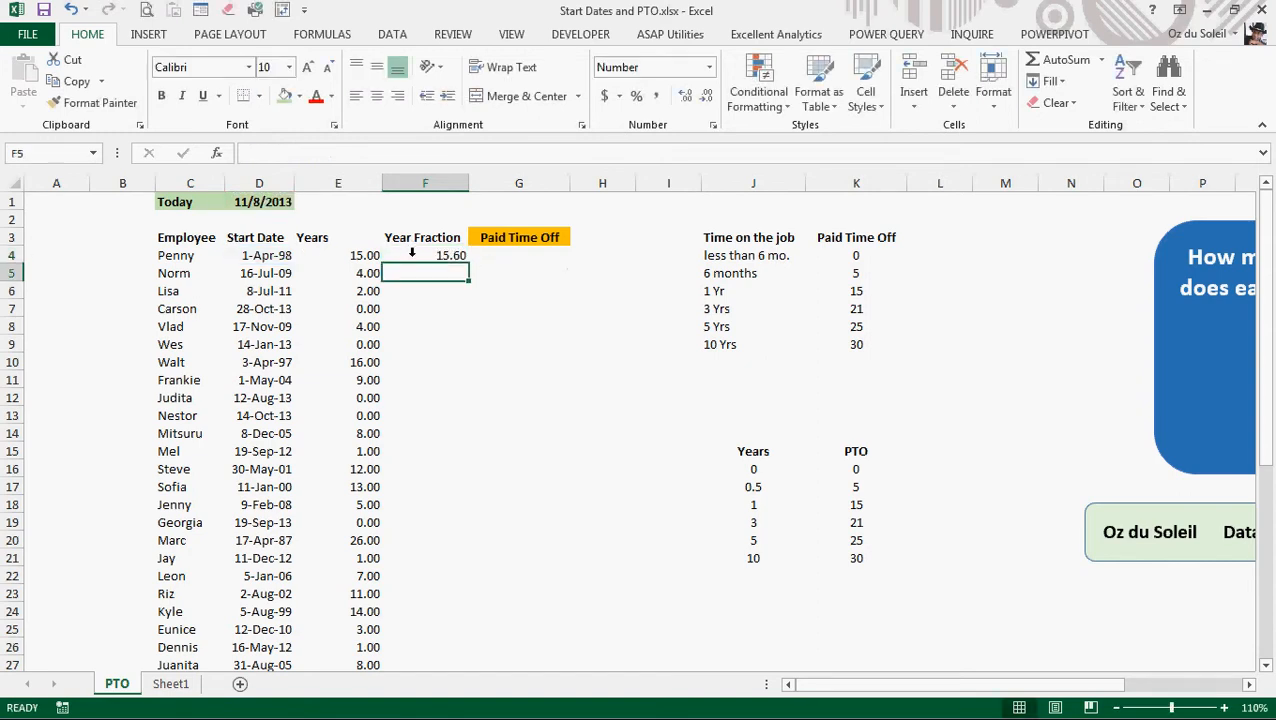
click(425, 254)
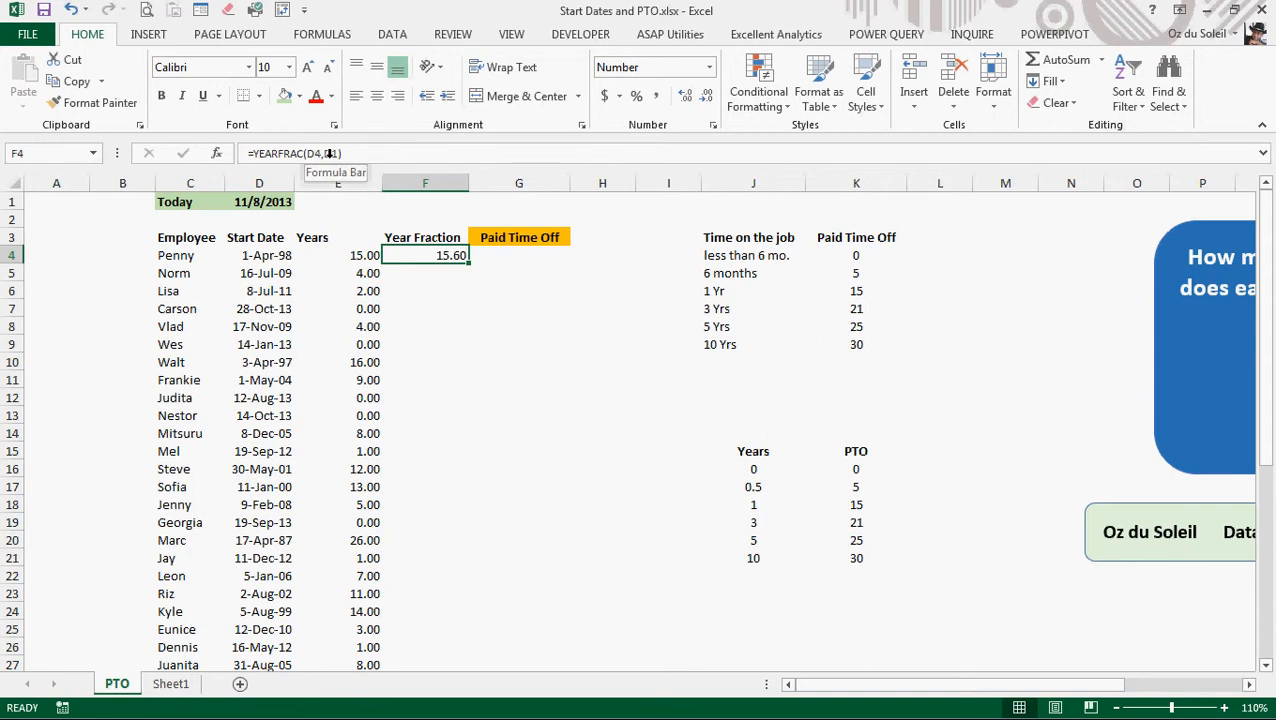
double_click(425, 254)
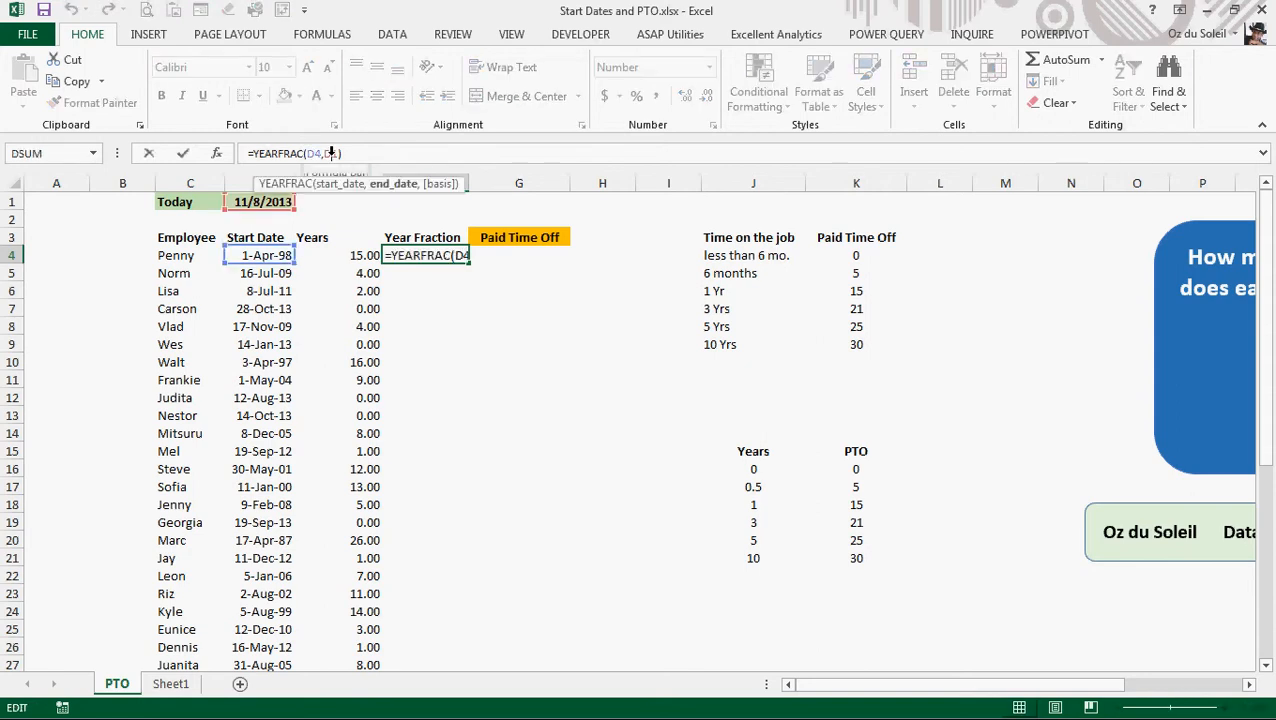
text($D$1))
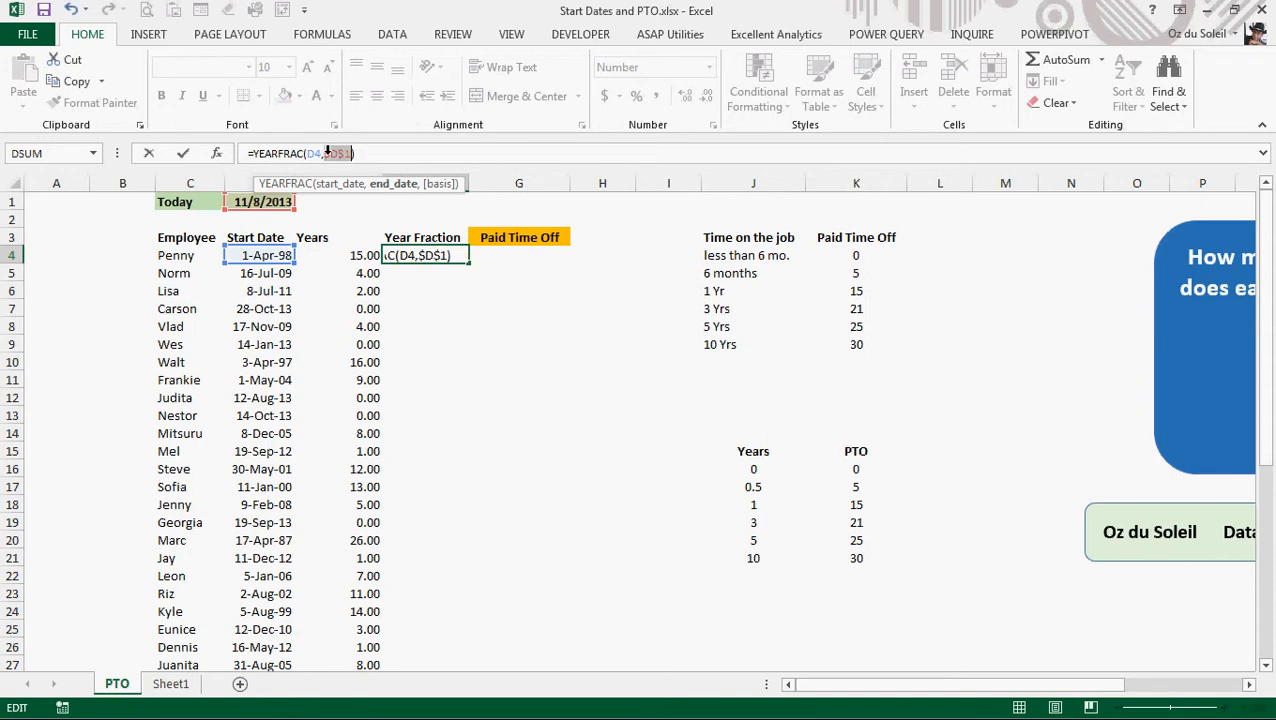
key(Return)
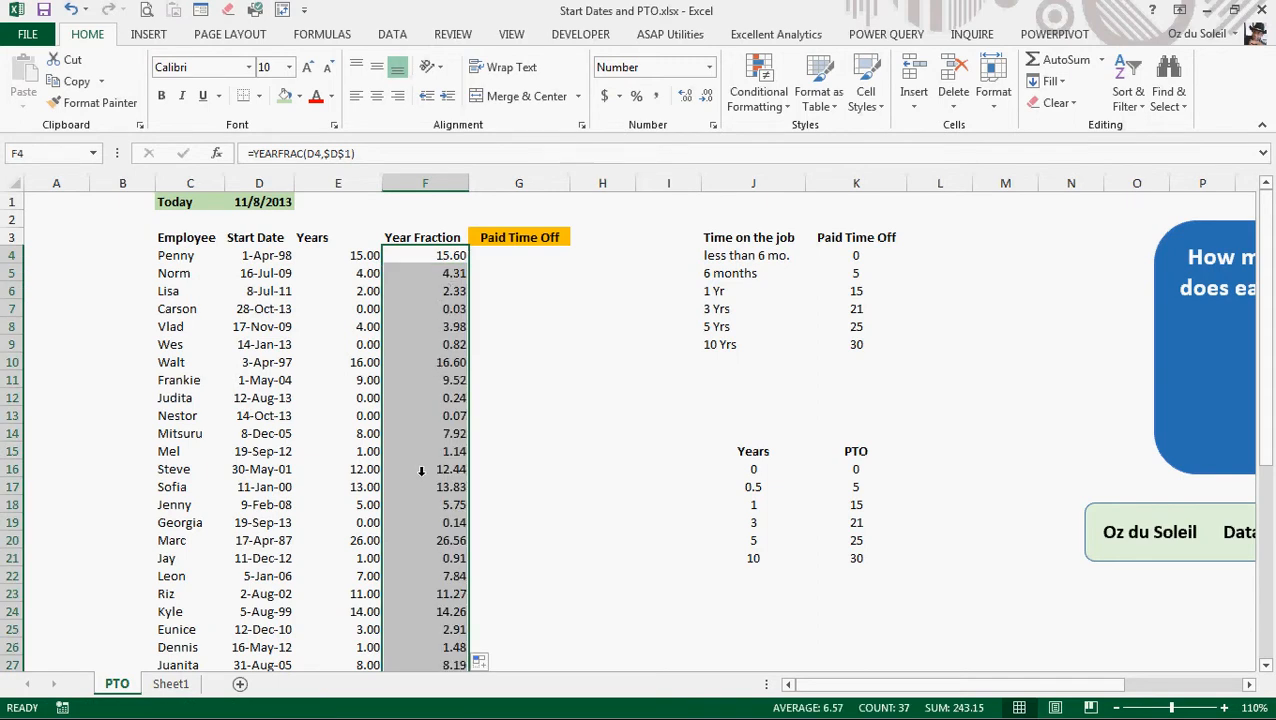
scroll(down, 3)
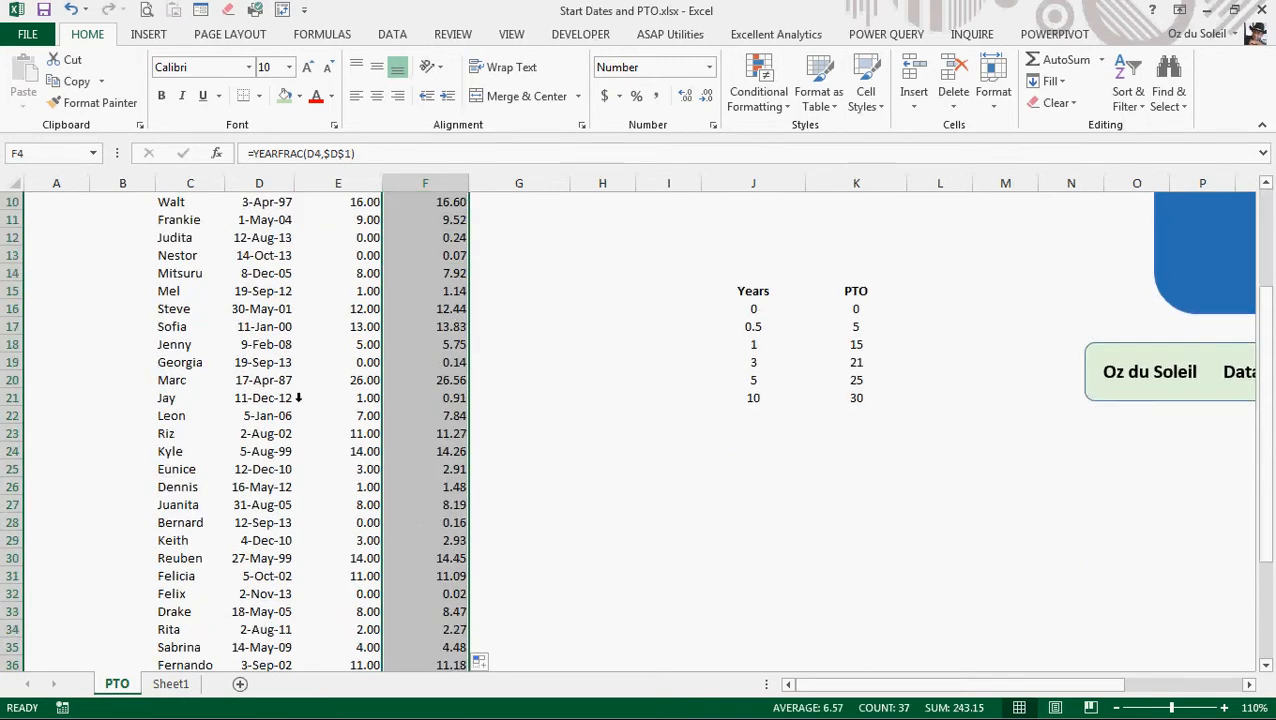
click(425, 397)
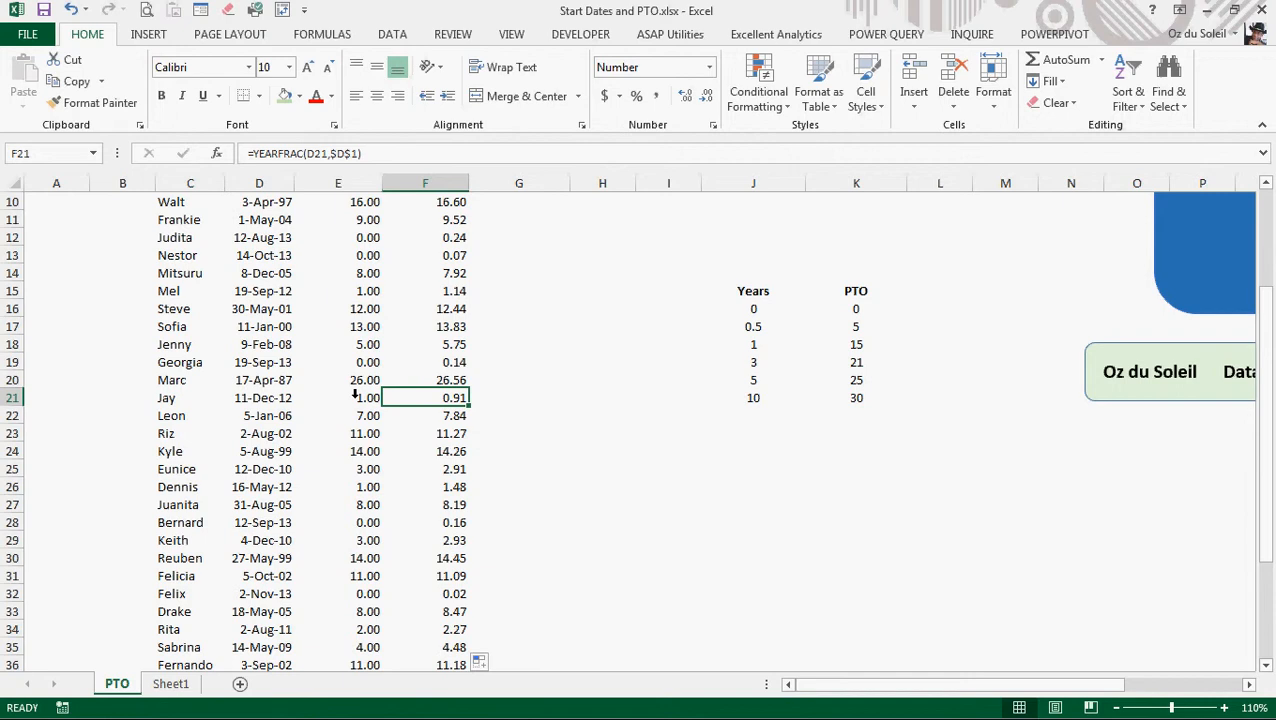
click(337, 398)
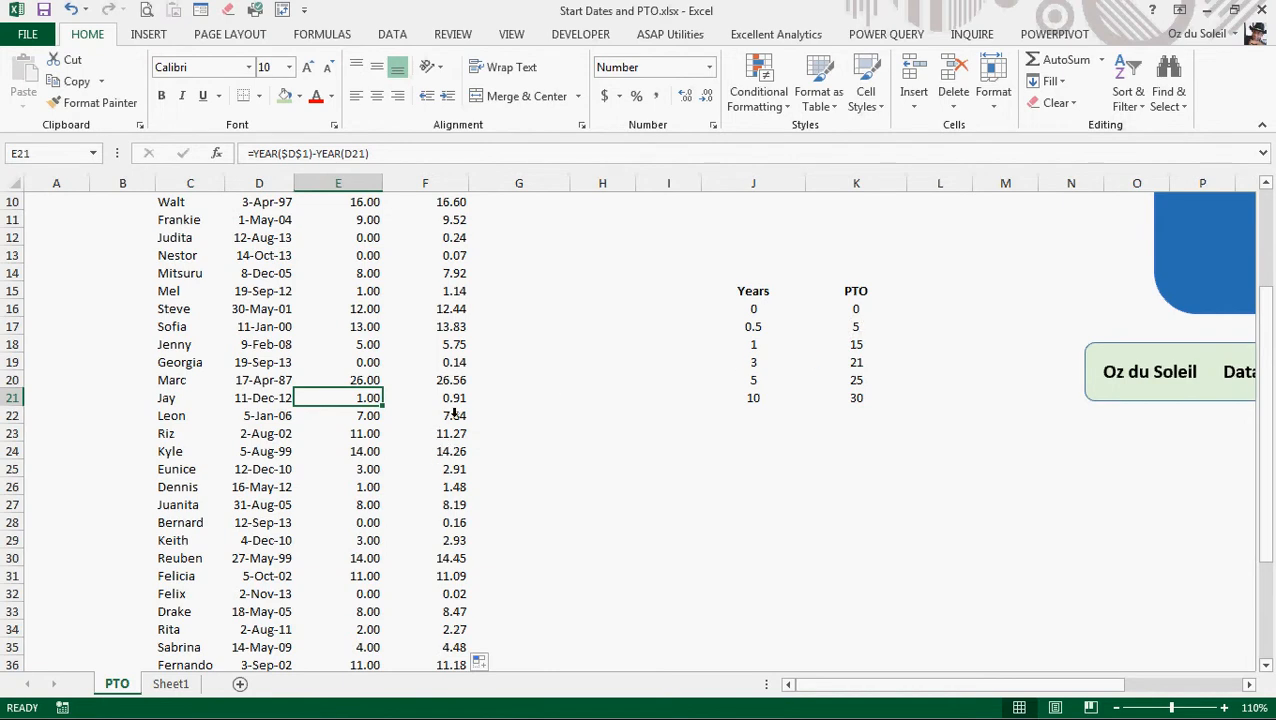
click(425, 397)
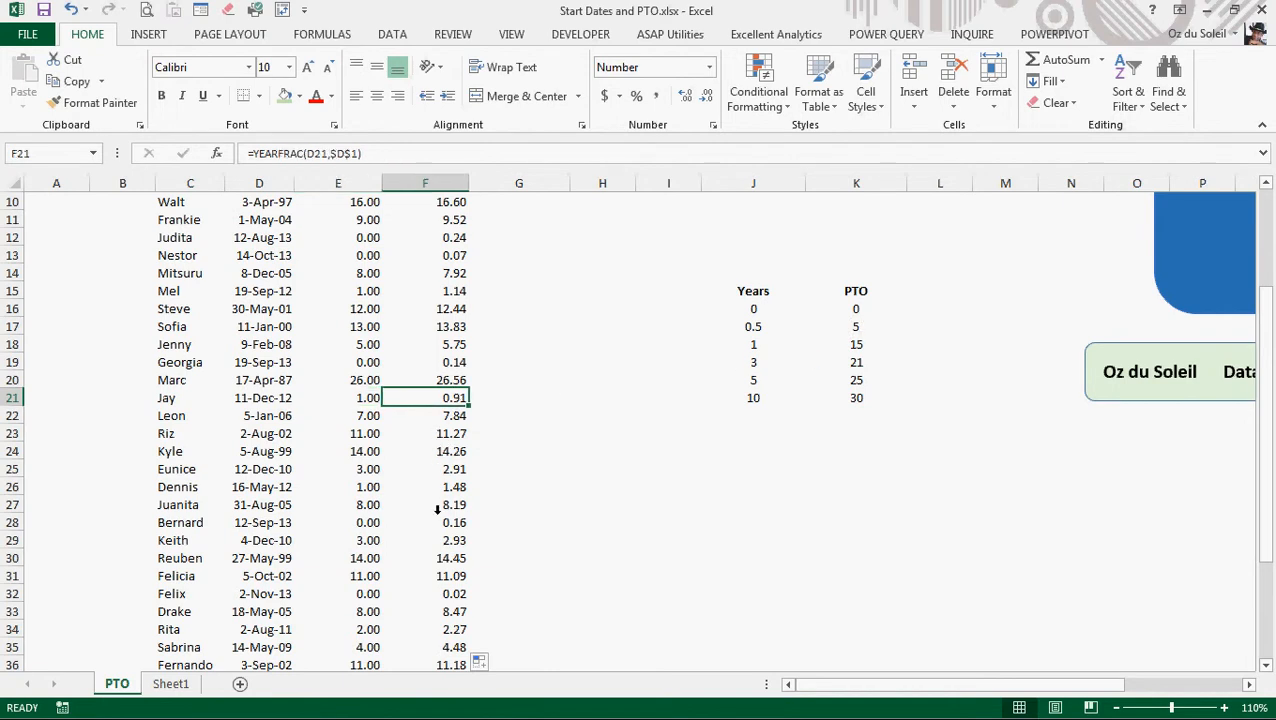
mouse_move(543, 490)
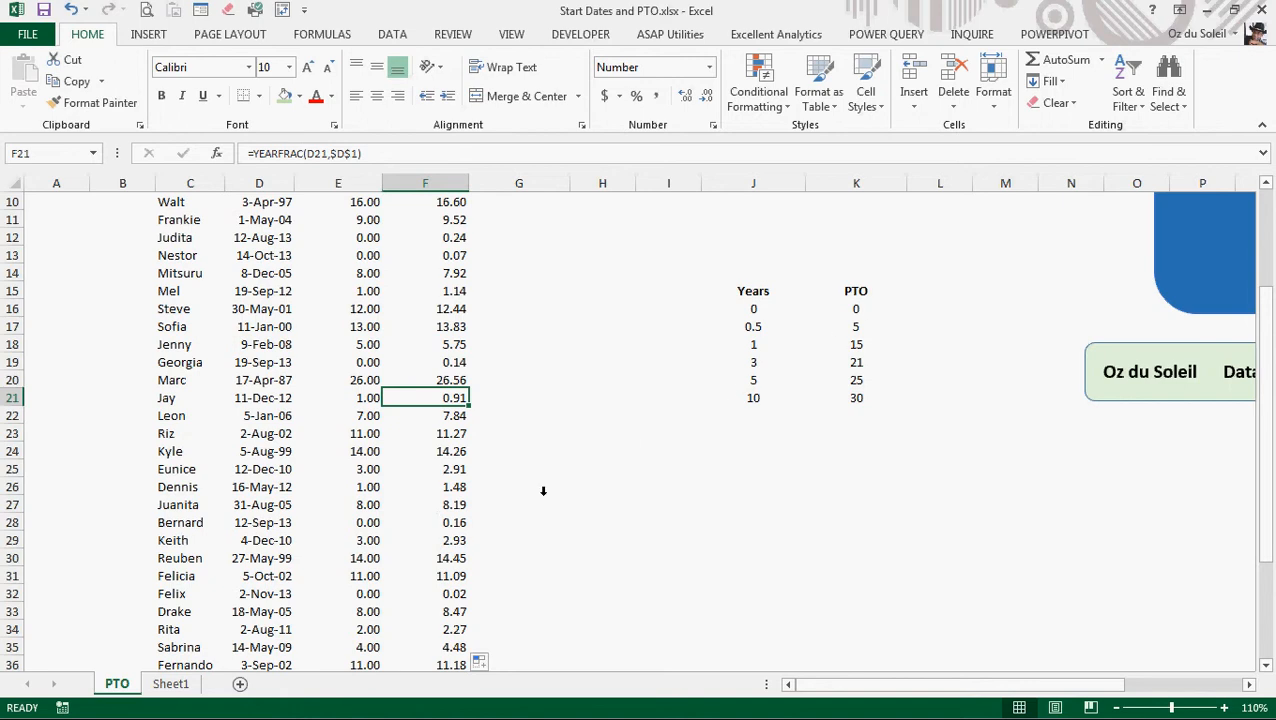
scroll(up, 3)
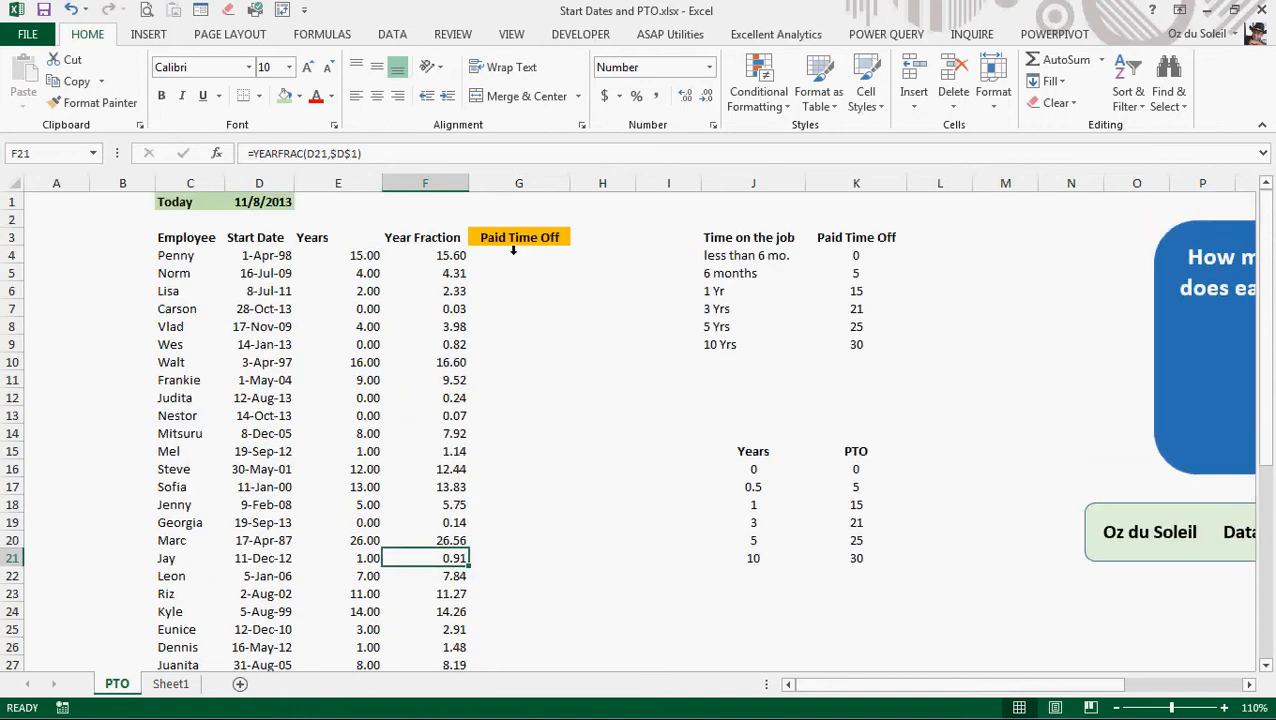
Type =VLOOKUP(F4,J16:K21,2,TRUE) in G4 for Penny's Paid Time Off
click(518, 255)
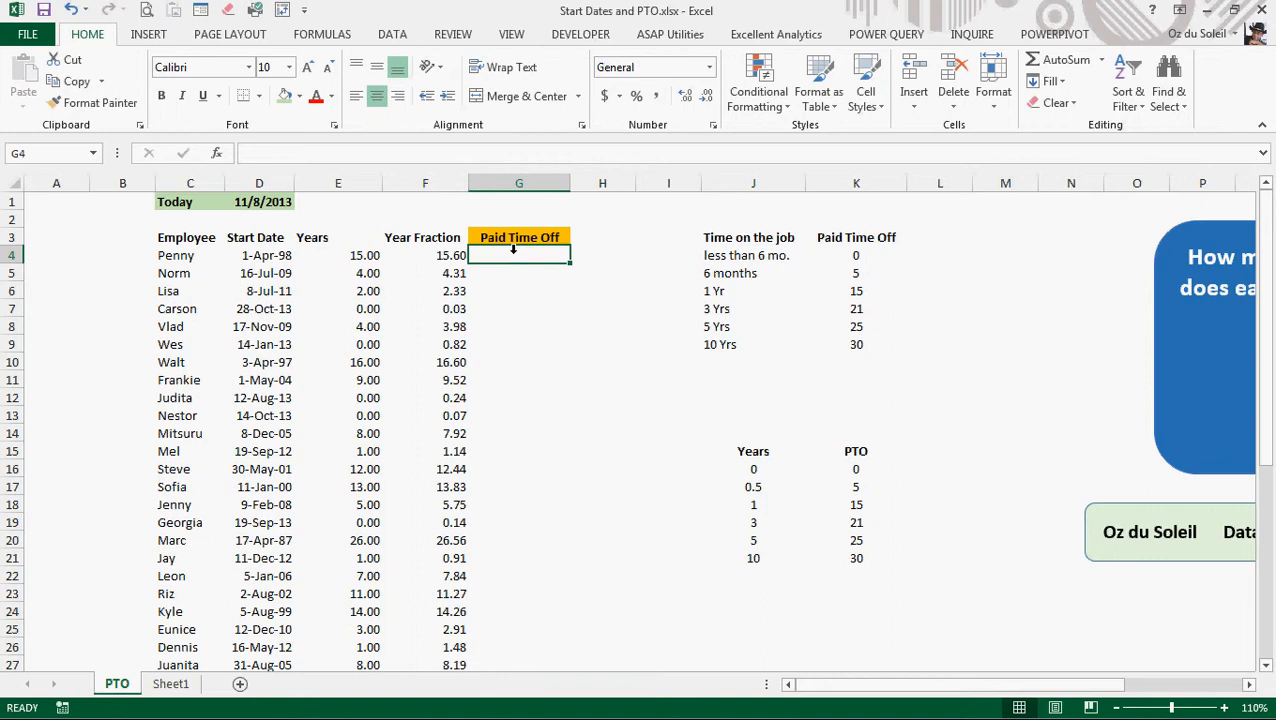
text(=vlookup()
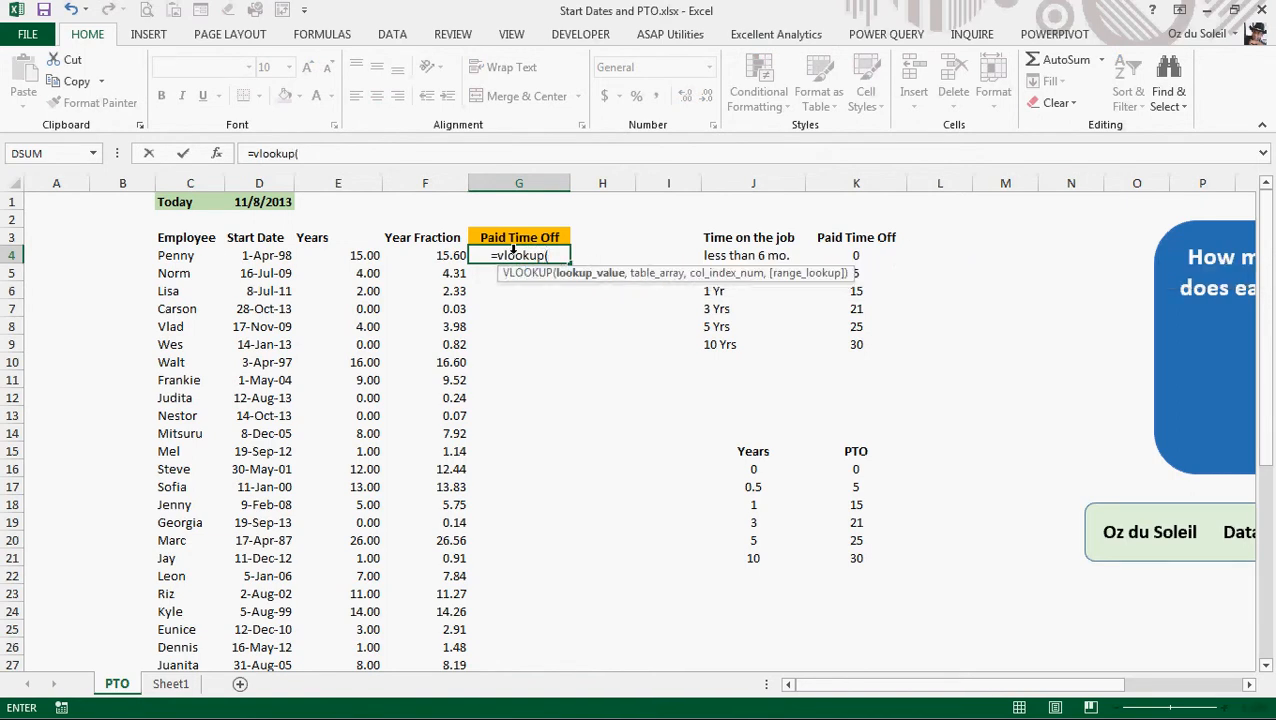
click(425, 255)
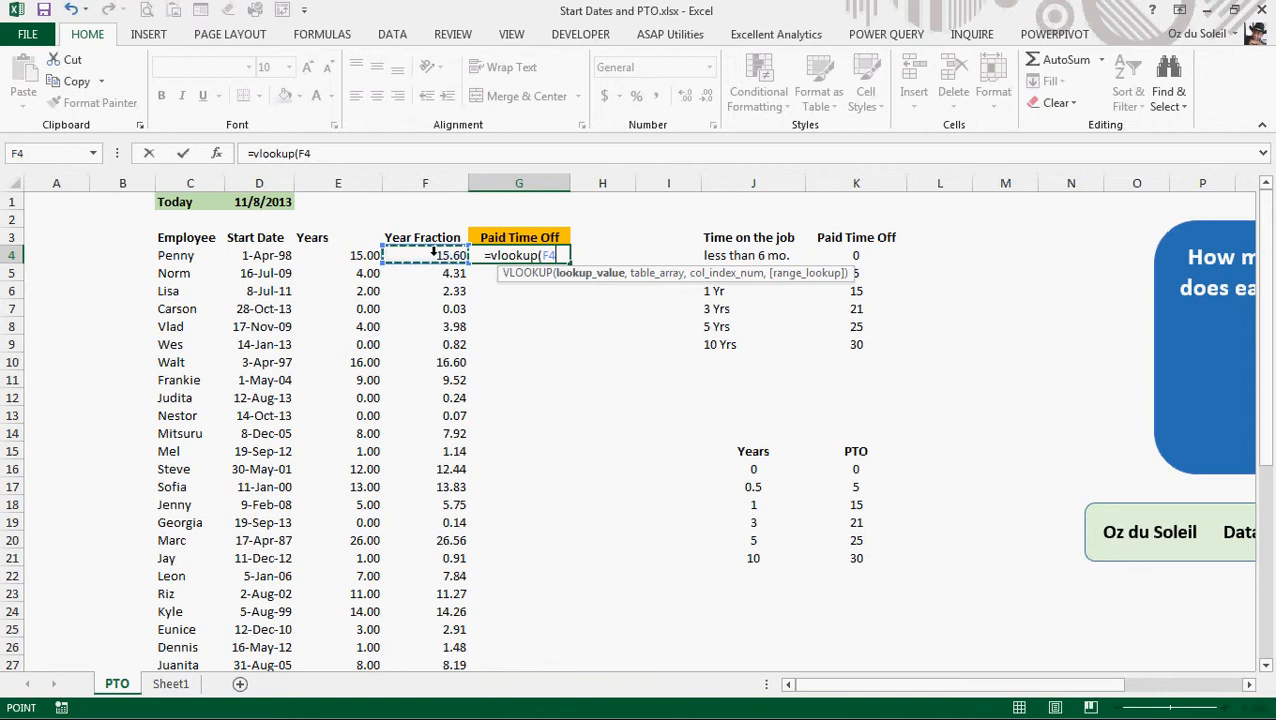
mouse_move(451, 306)
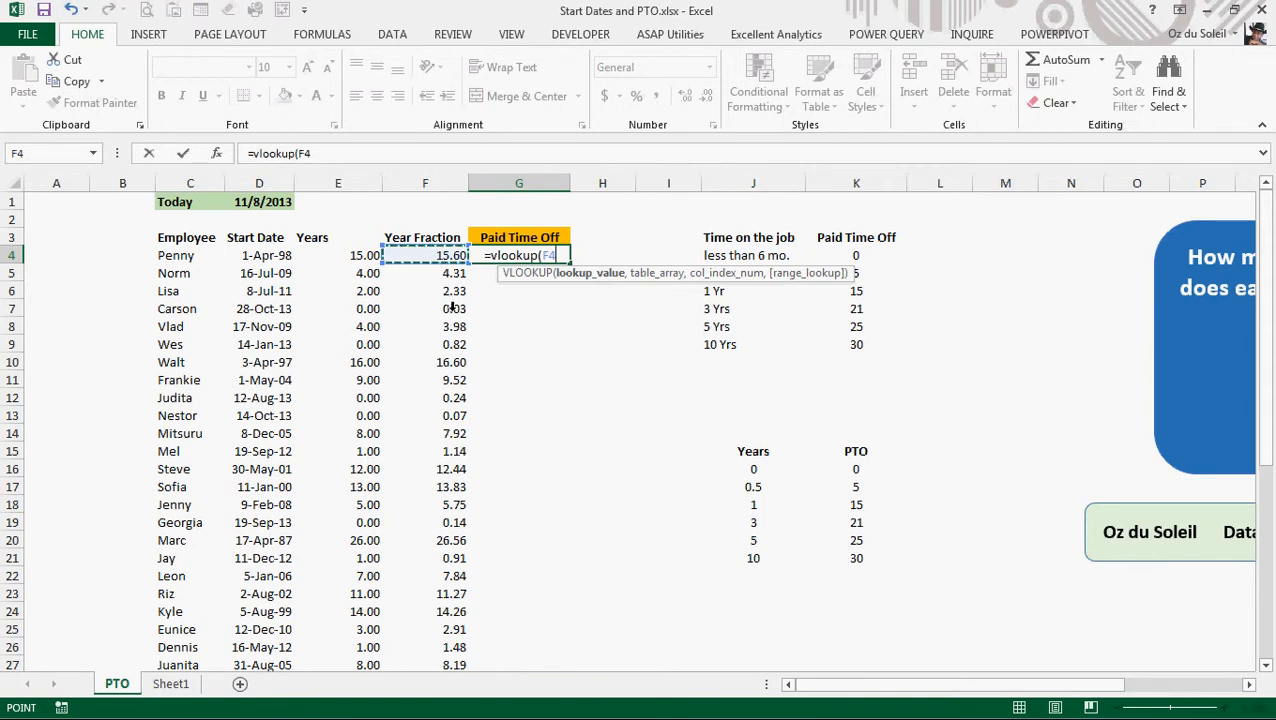
text(,)
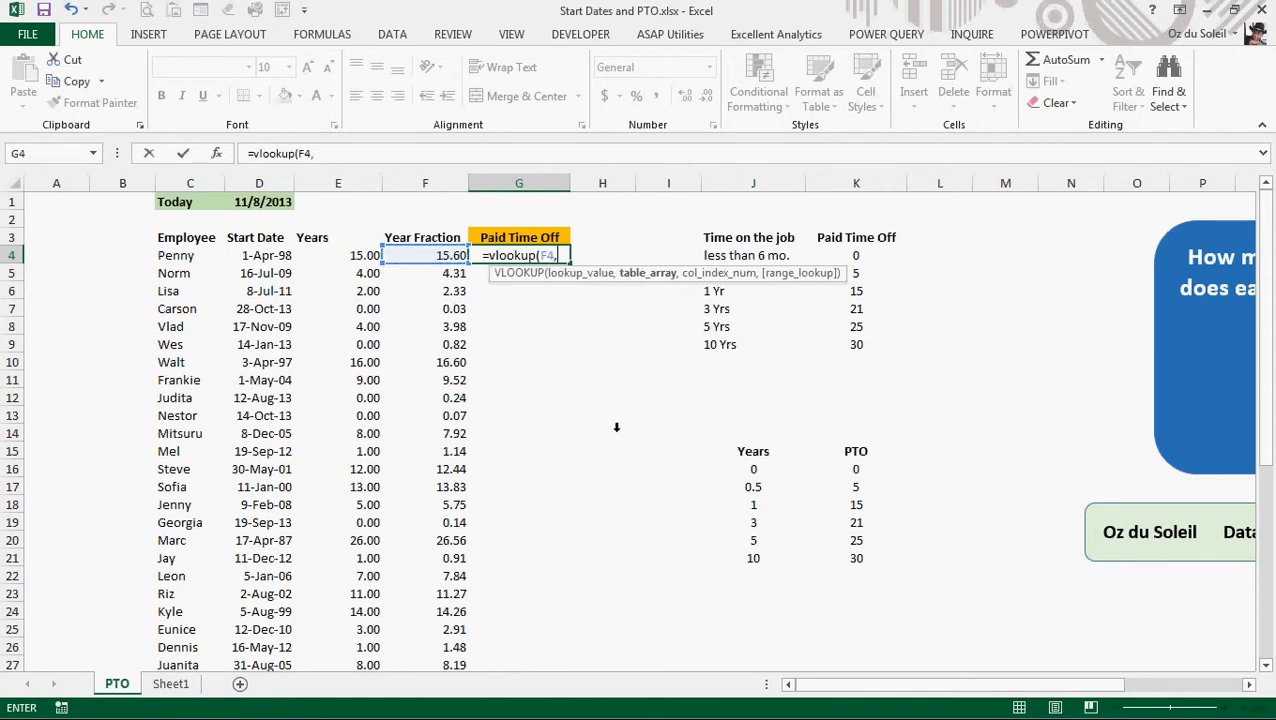
mouse_move(733, 440)
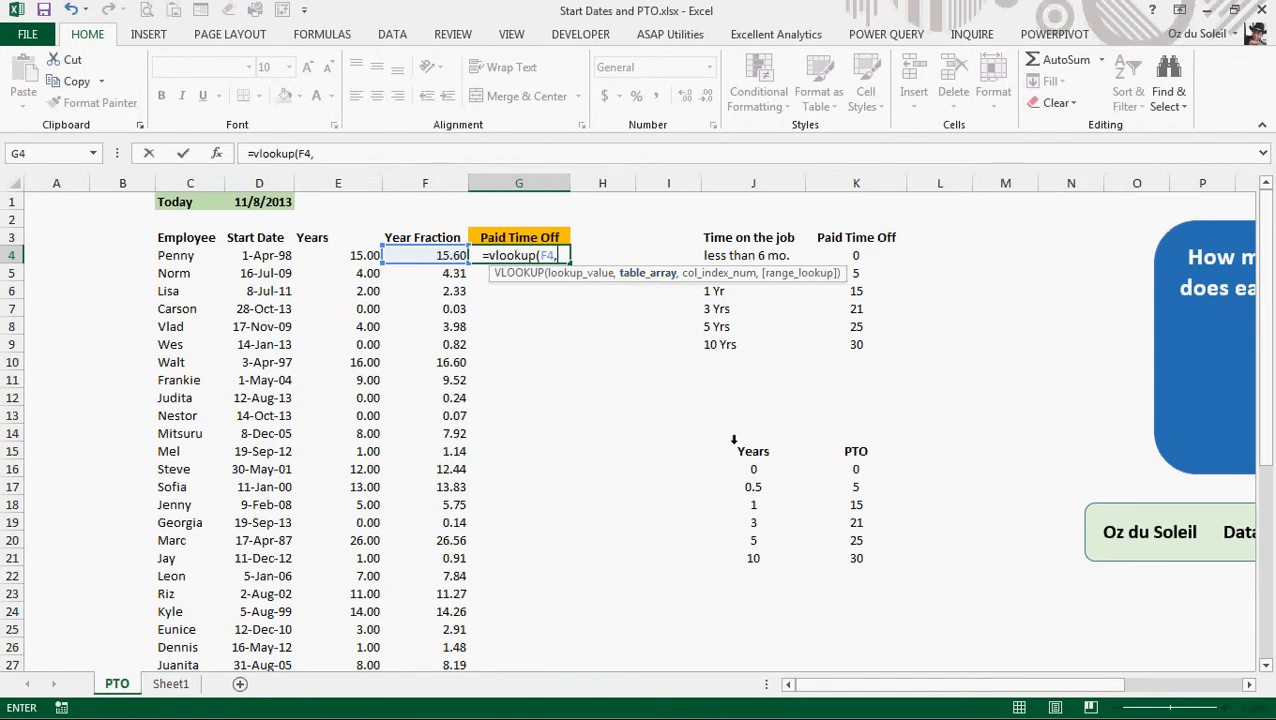
drag(753, 469, 856, 558)
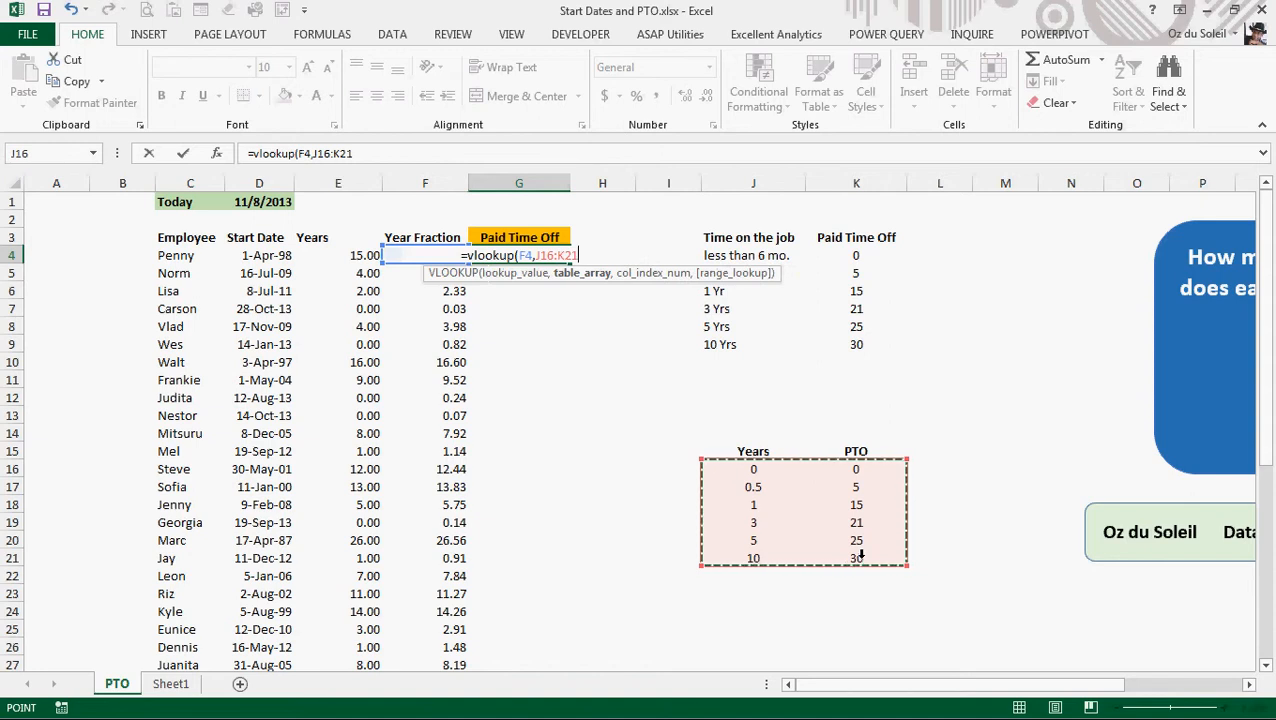
text(,)
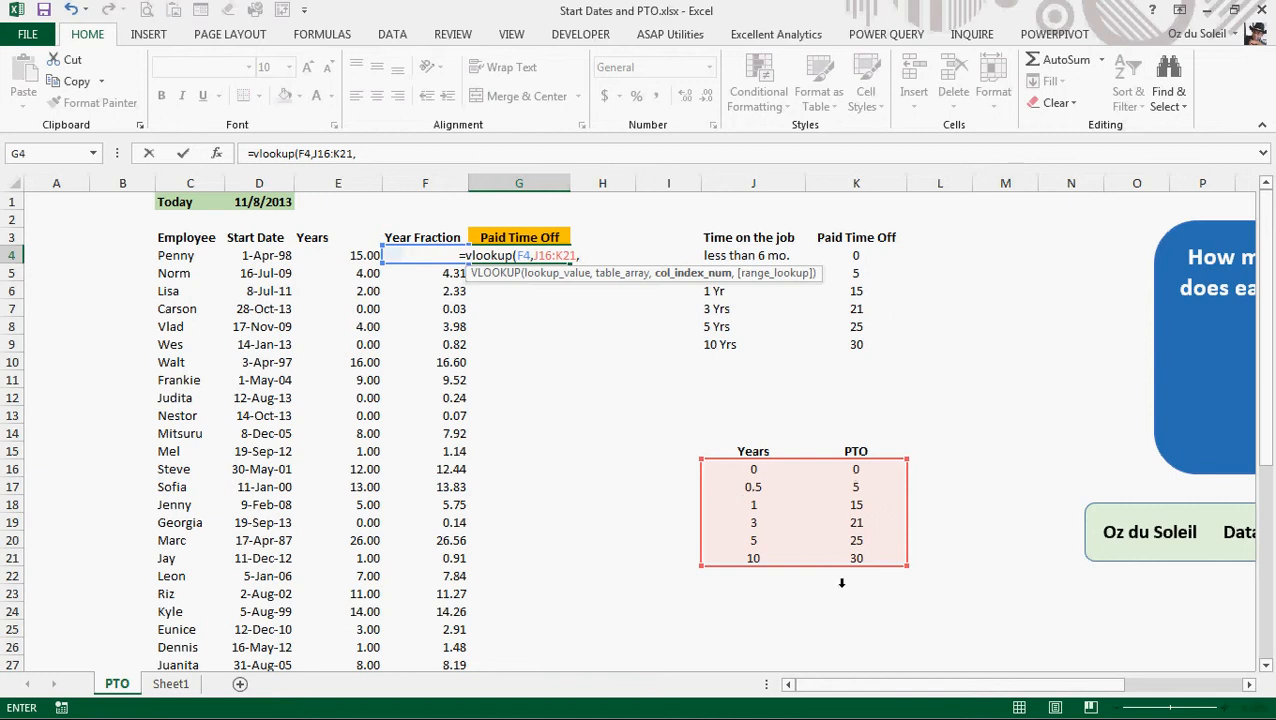
text(2,)
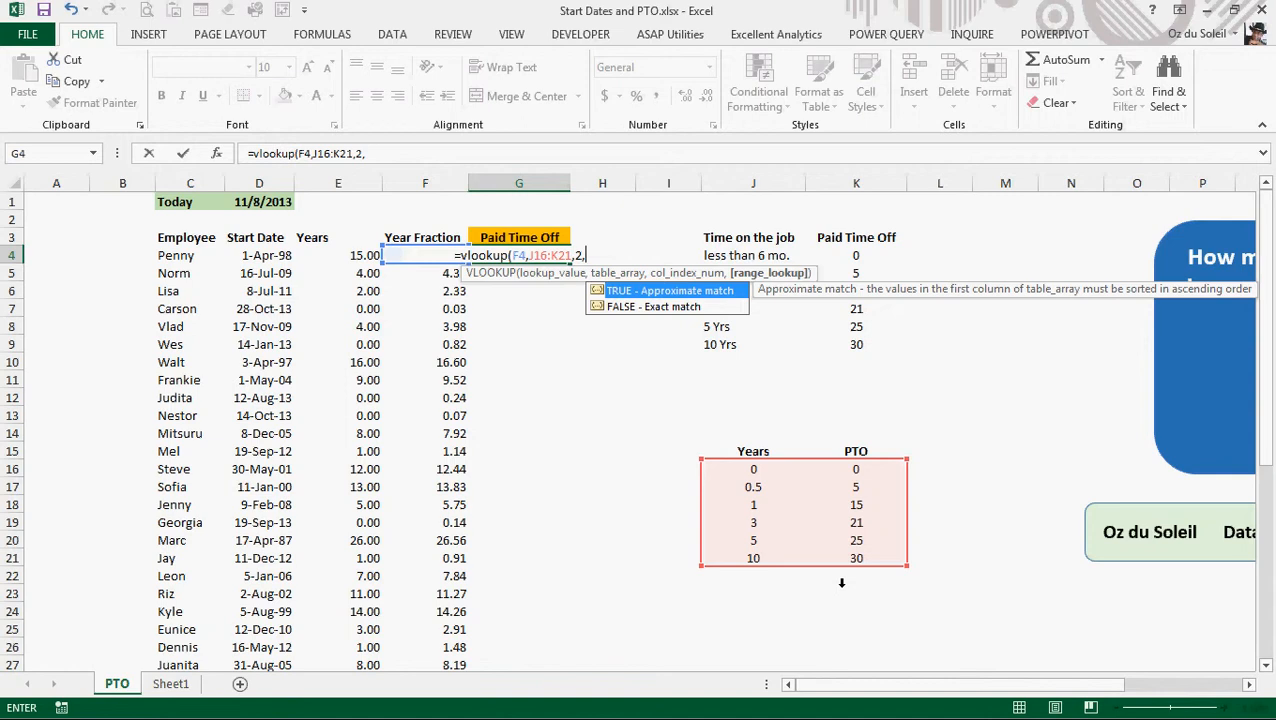
text(tru)
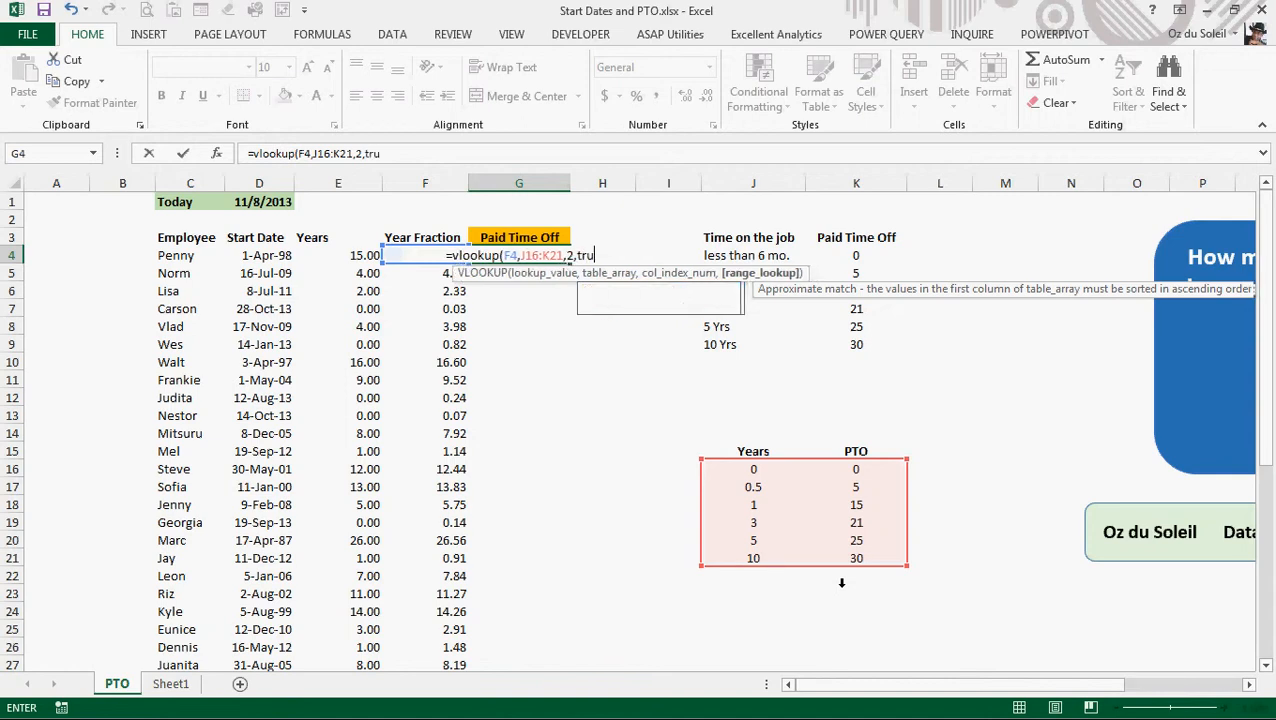
text(e))
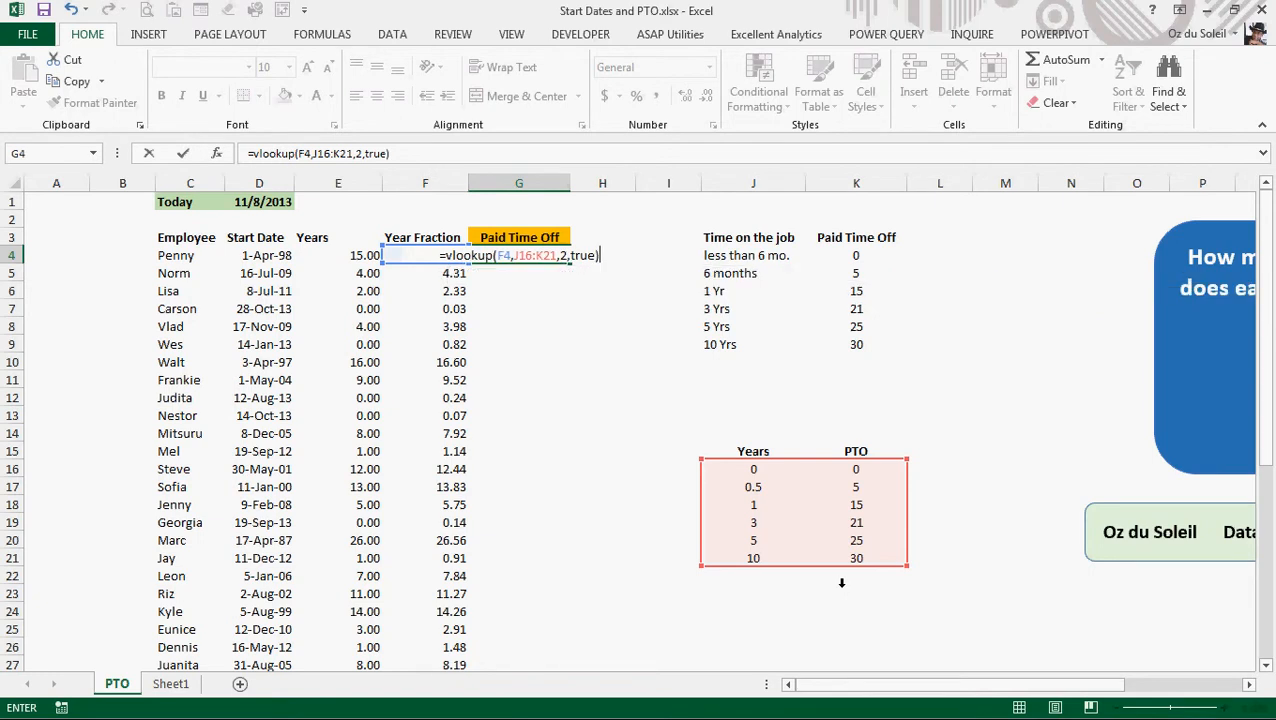
Lock J16:K21 as absolute, enter the VLOOKUP down the Paid Time Off column, and check G12
key(Return)
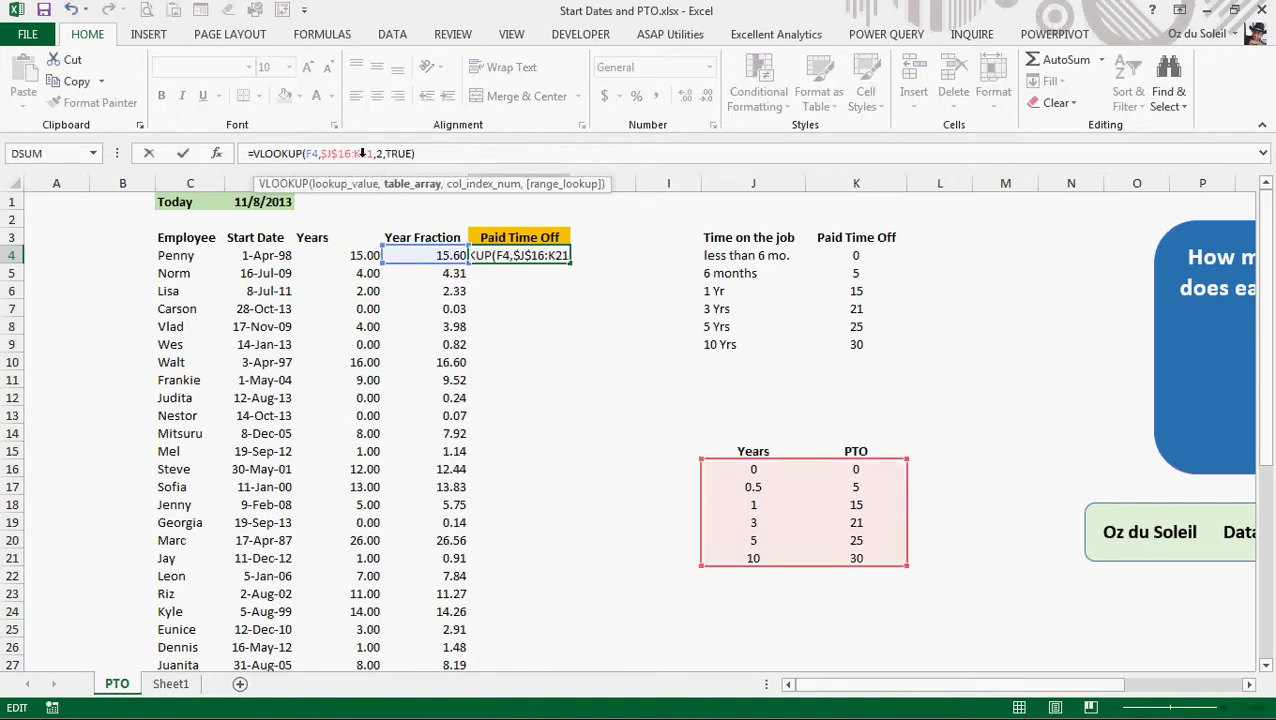
key(Return)
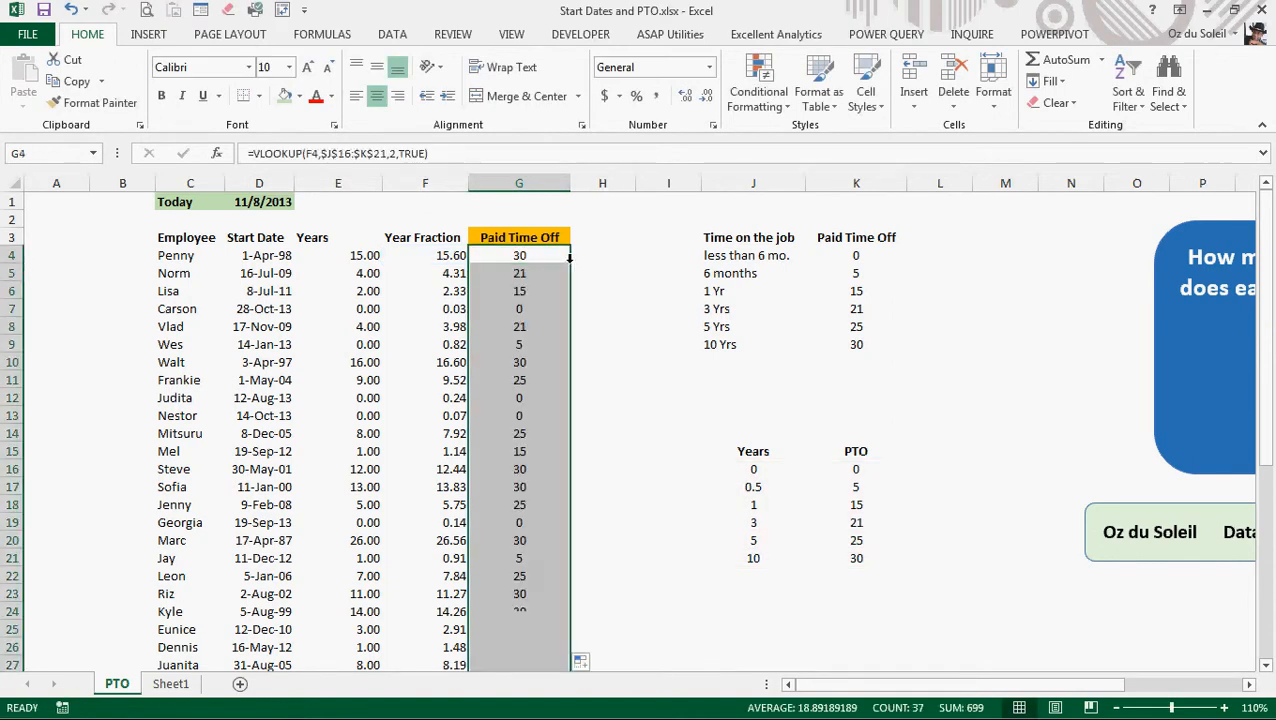
click(519, 397)
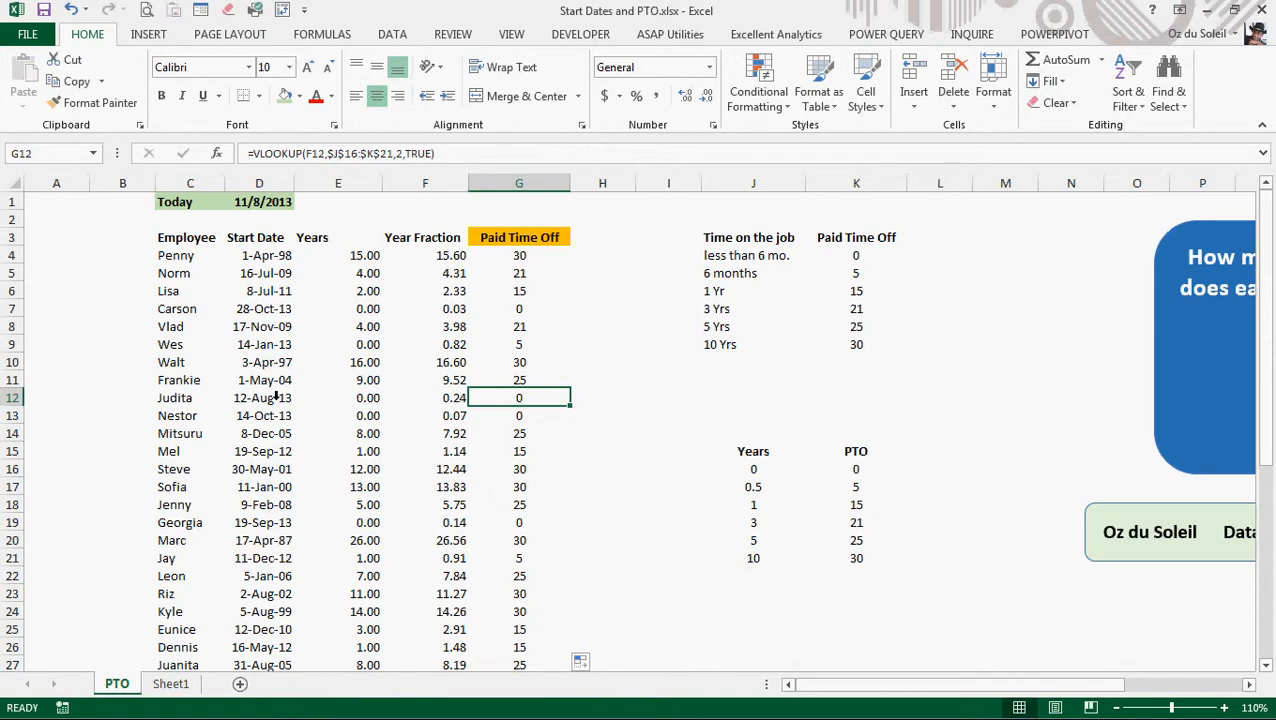
mouse_move(438, 393)
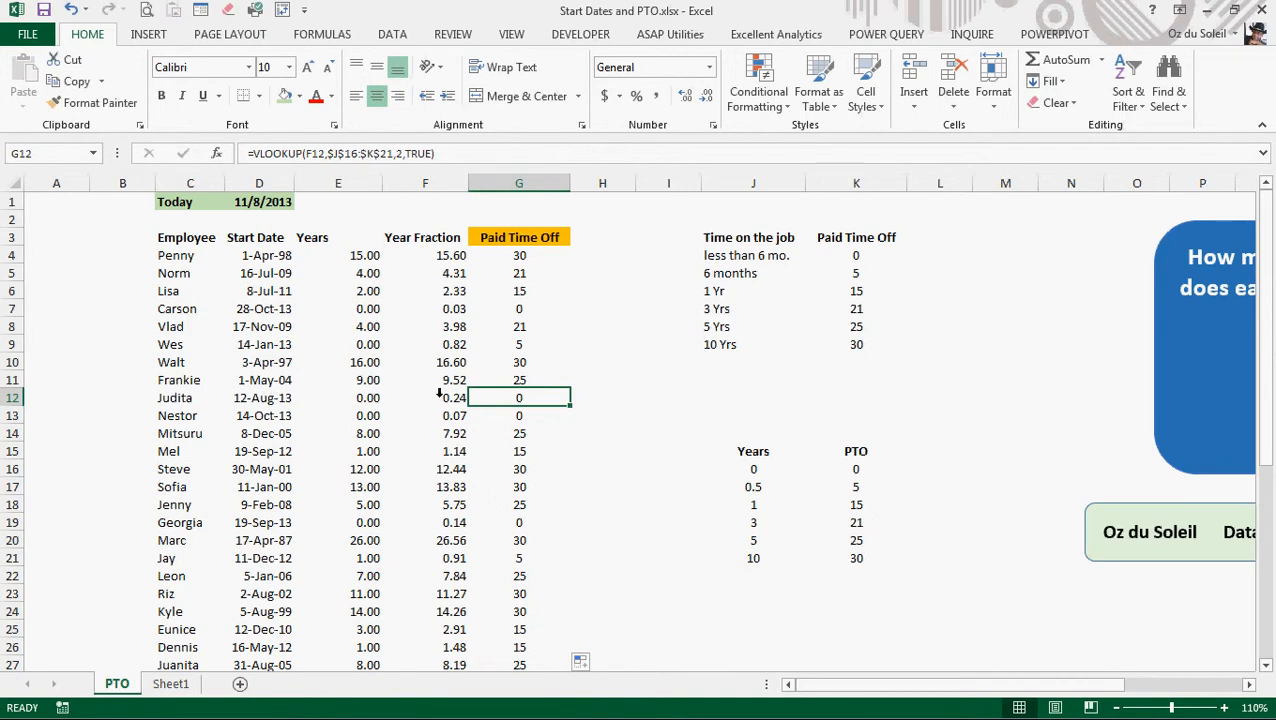
mouse_move(450, 398)
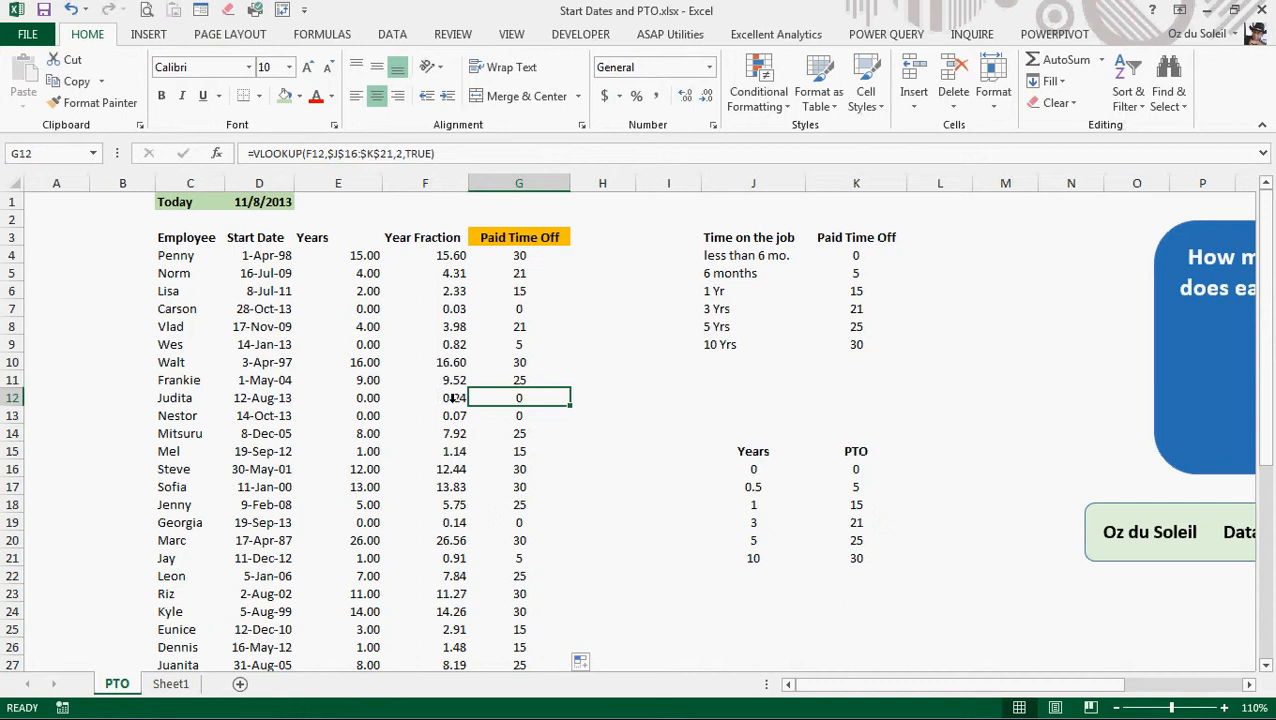
mouse_move(498, 395)
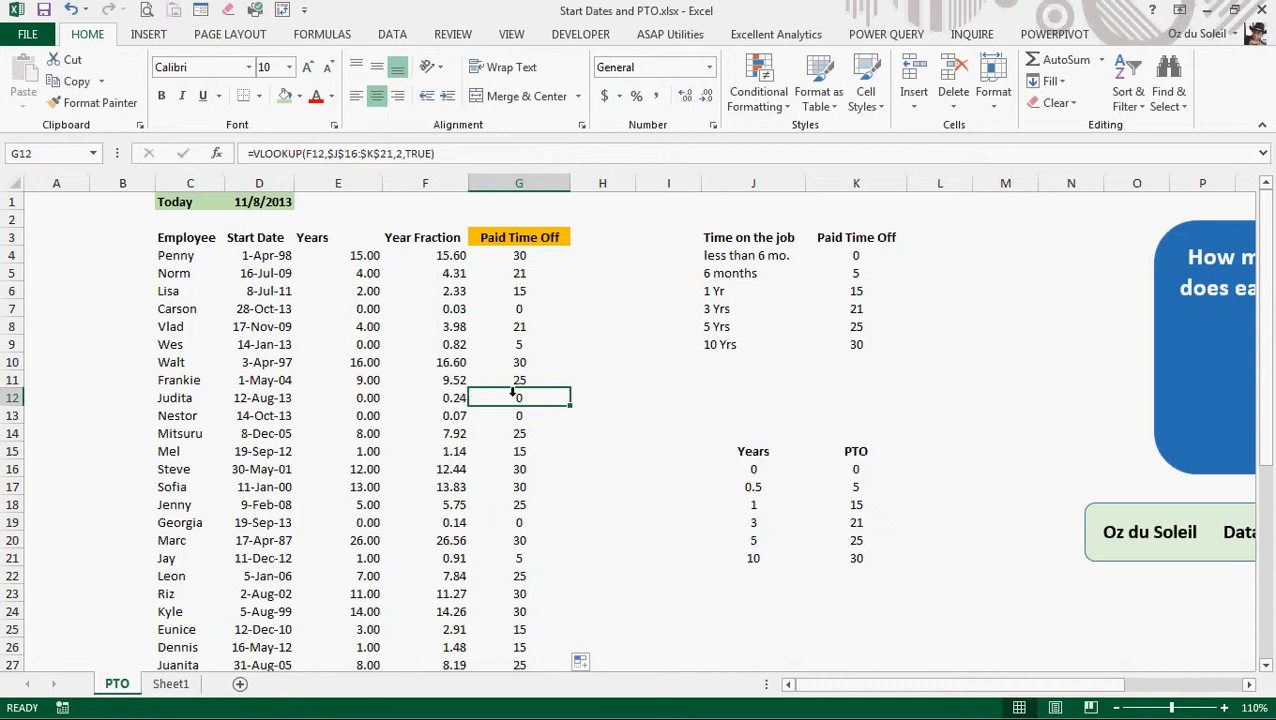
scroll(down, 3)
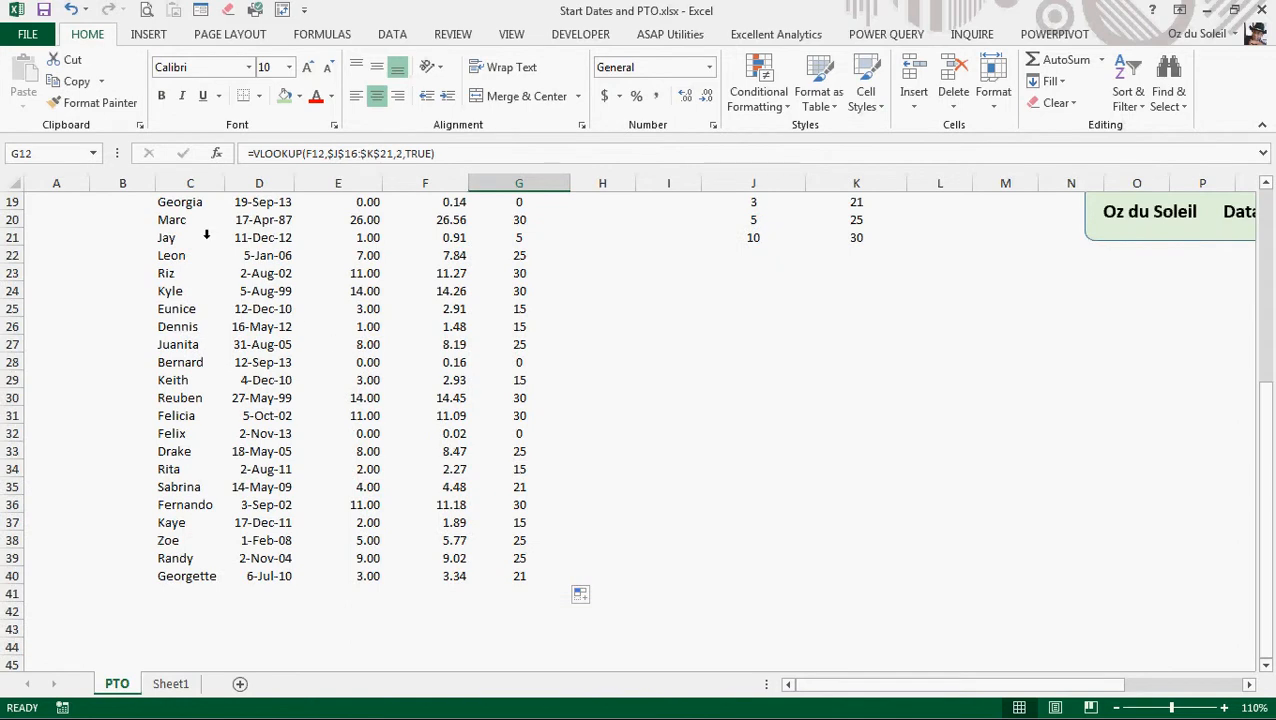
click(190, 237)
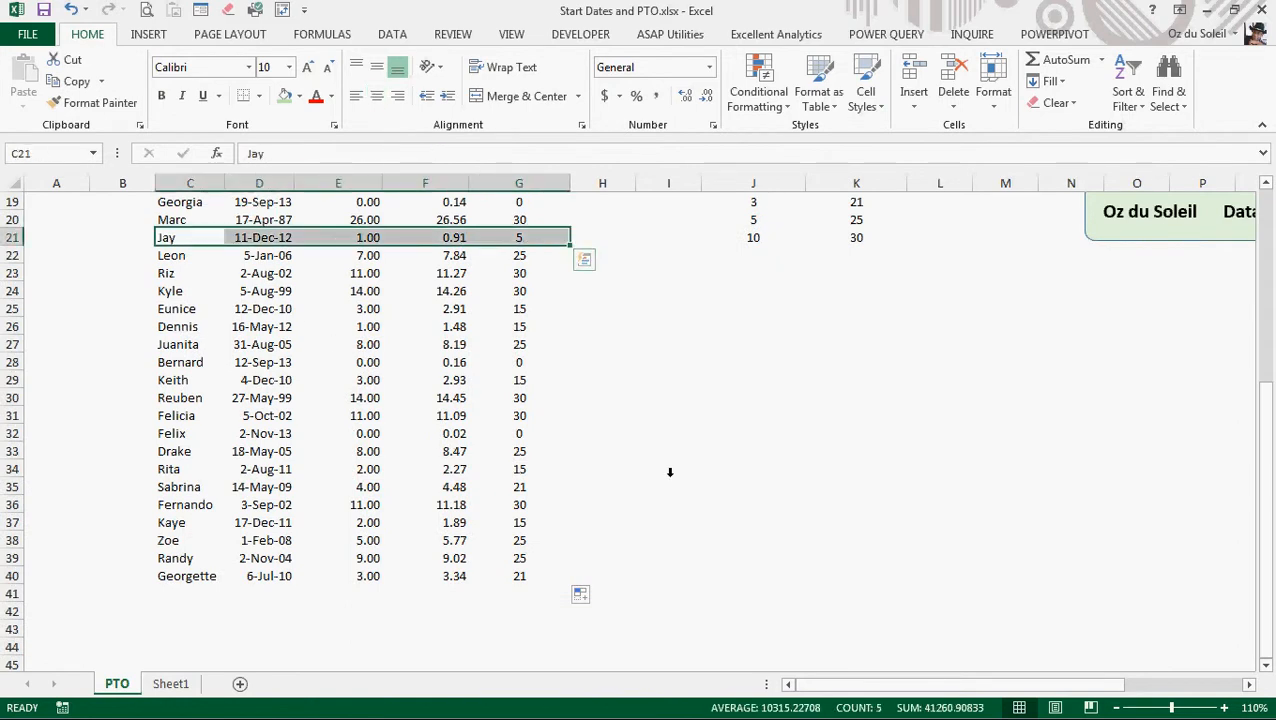
scroll(up, 3)
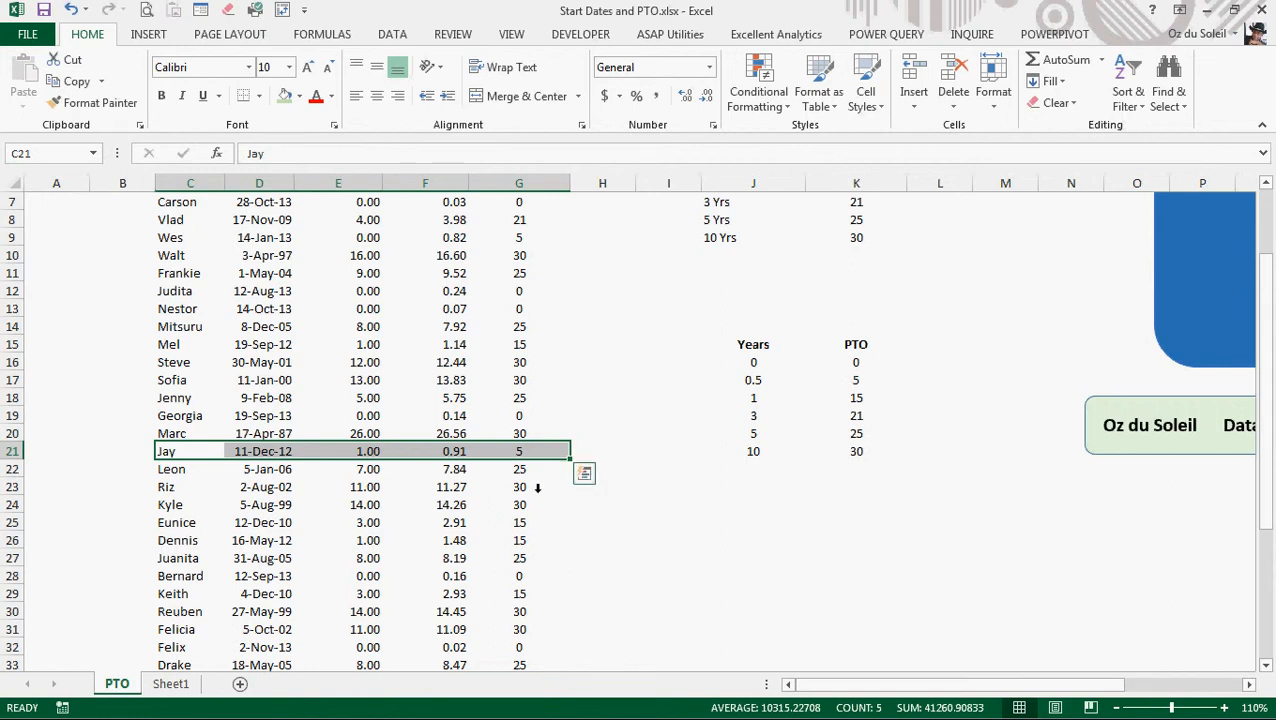
scroll(up, 3)
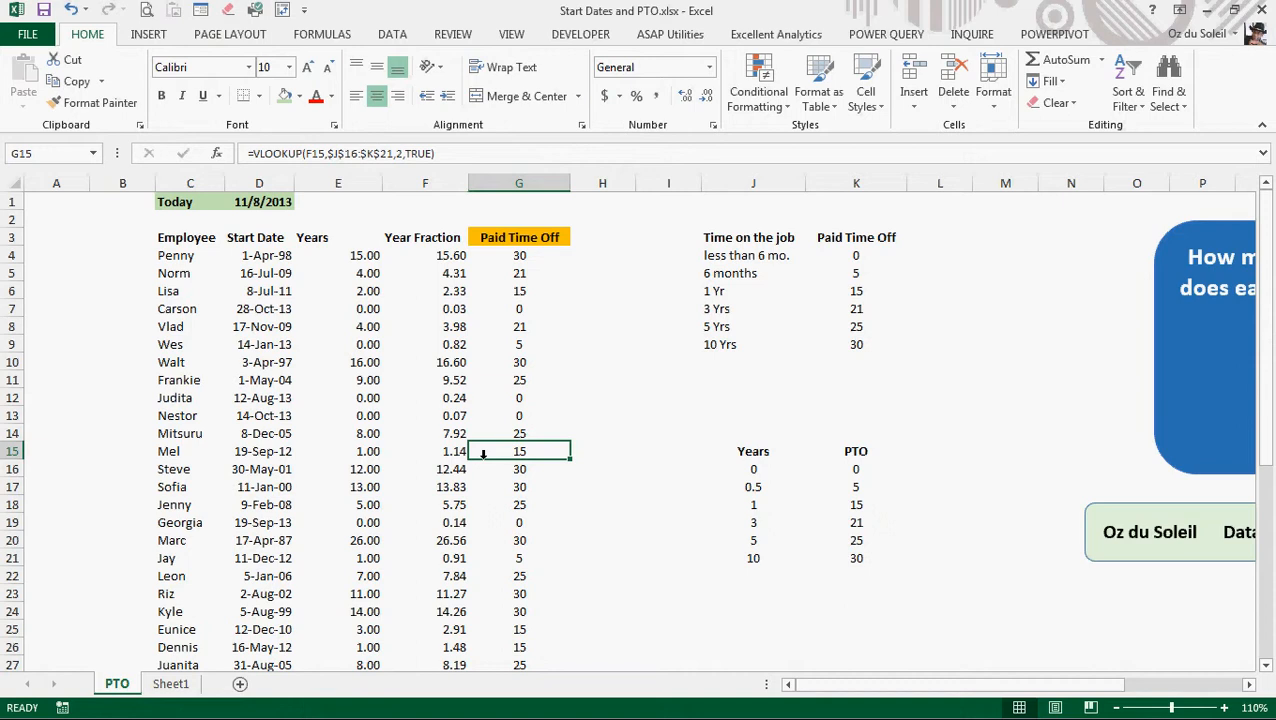
mouse_move(507, 300)
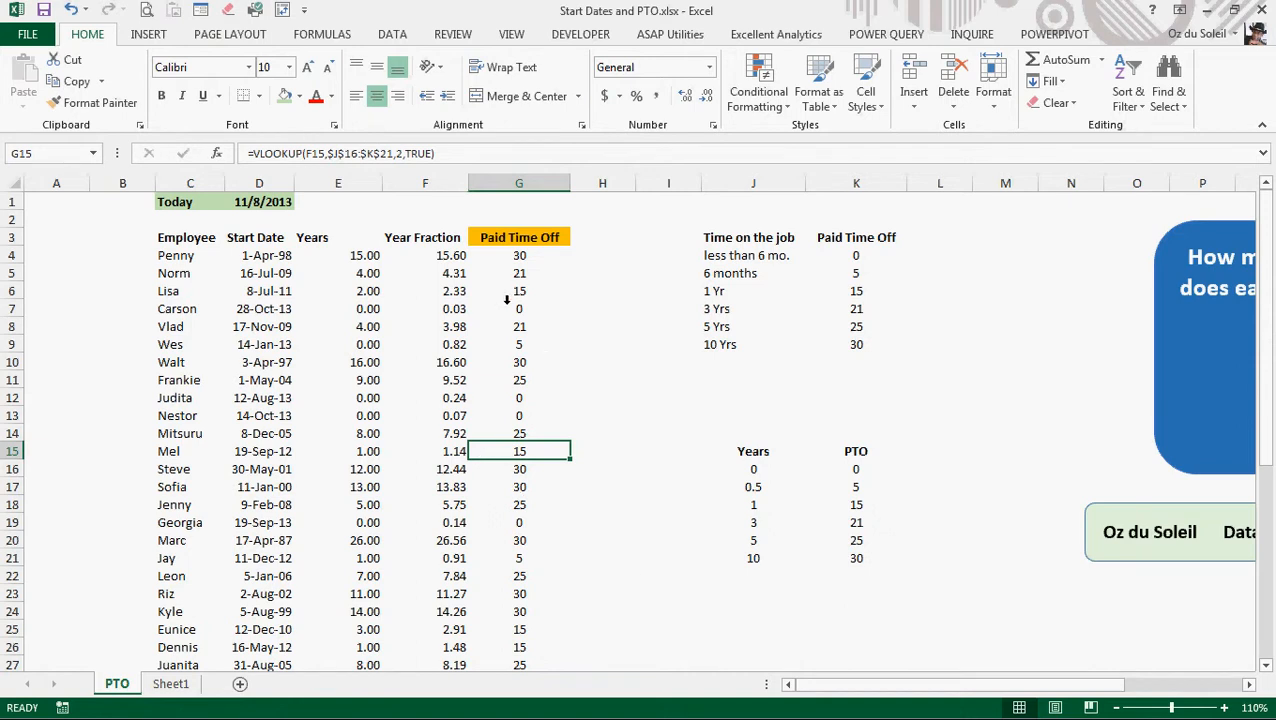
Scroll right to show the YEAR, YEARFRAC and VLOOKUP summary box
scroll(right, 3)
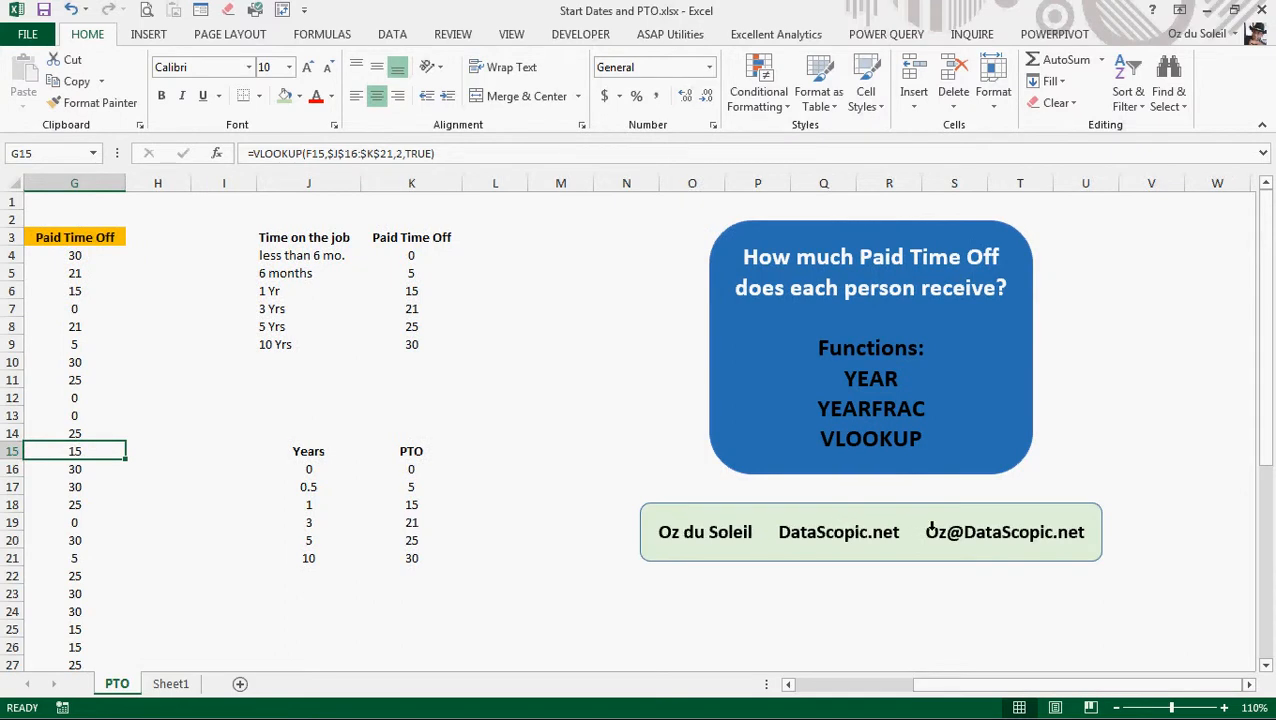
mouse_move(1008, 588)
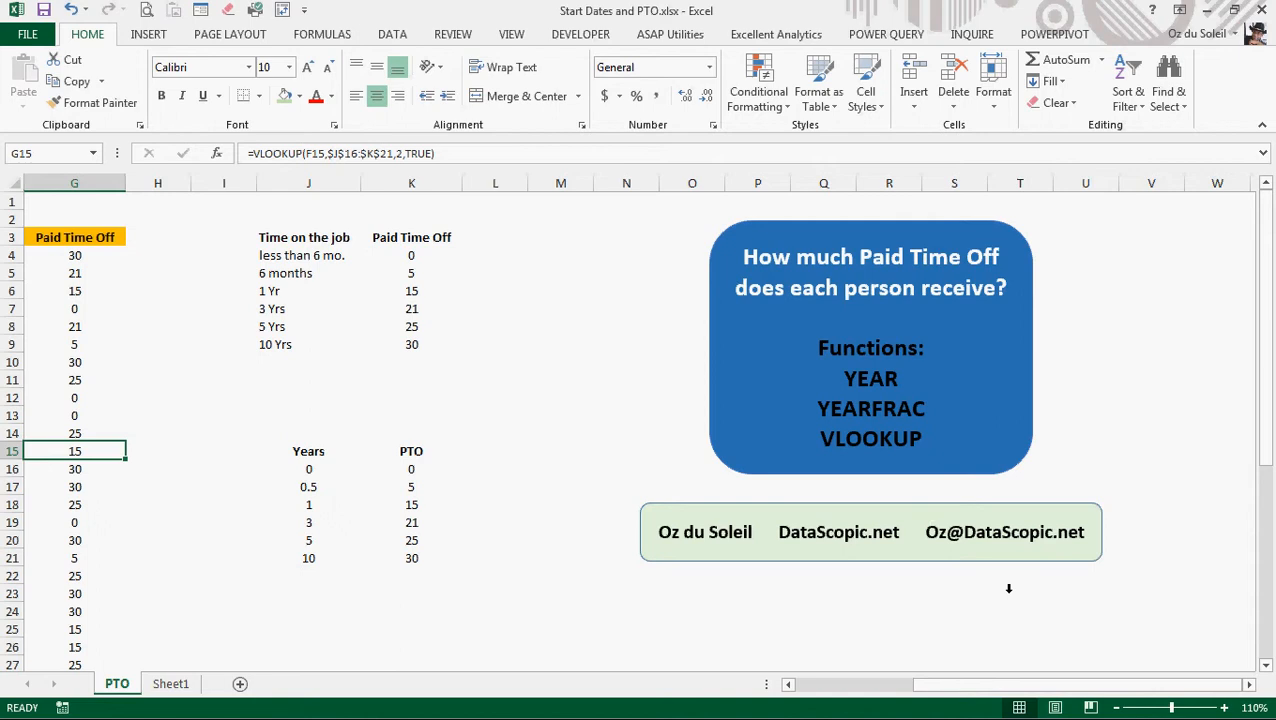